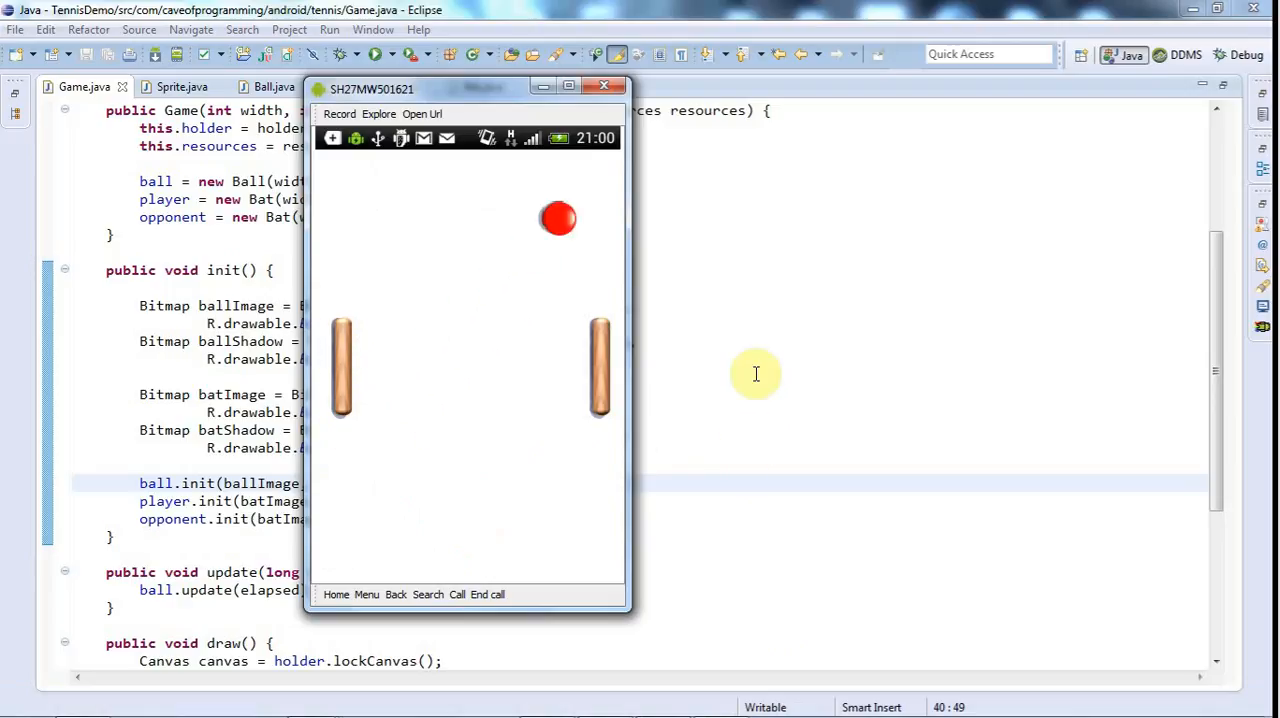
Step: Close the running tennis game and go to onTouchEvent's 'return true' line in GameView.java
left_click(604, 85)
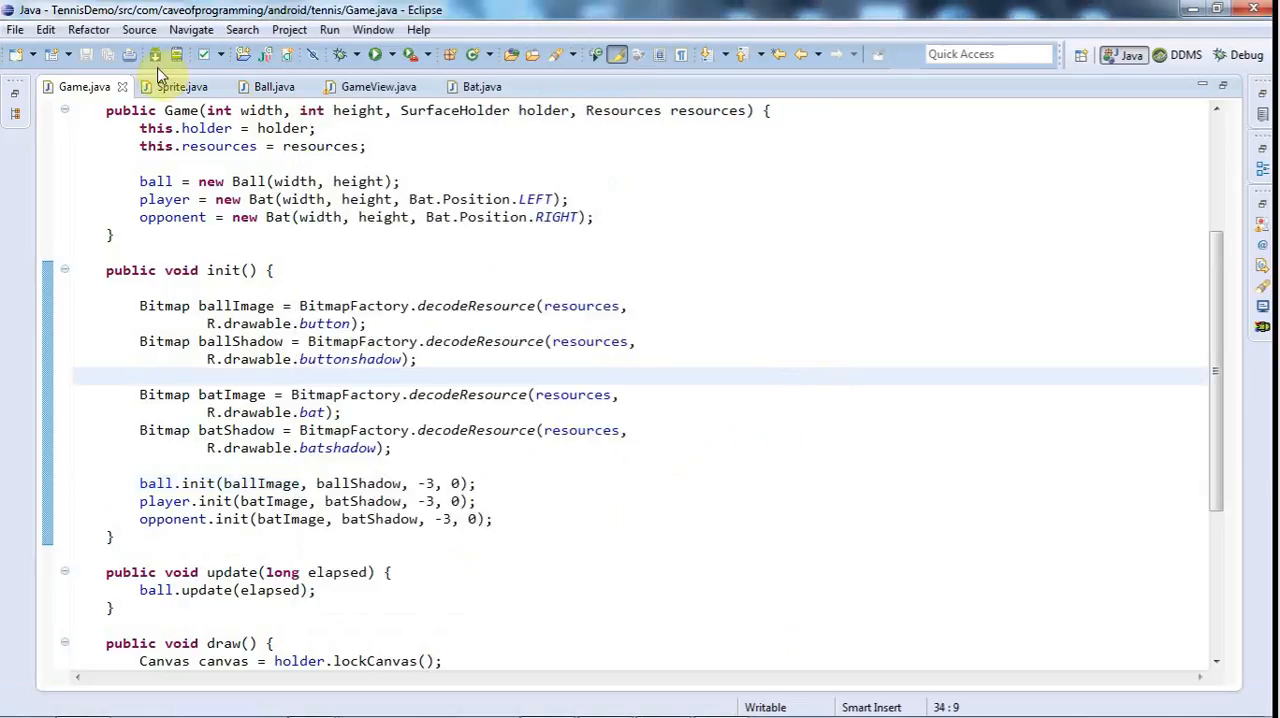
left_click(378, 86)
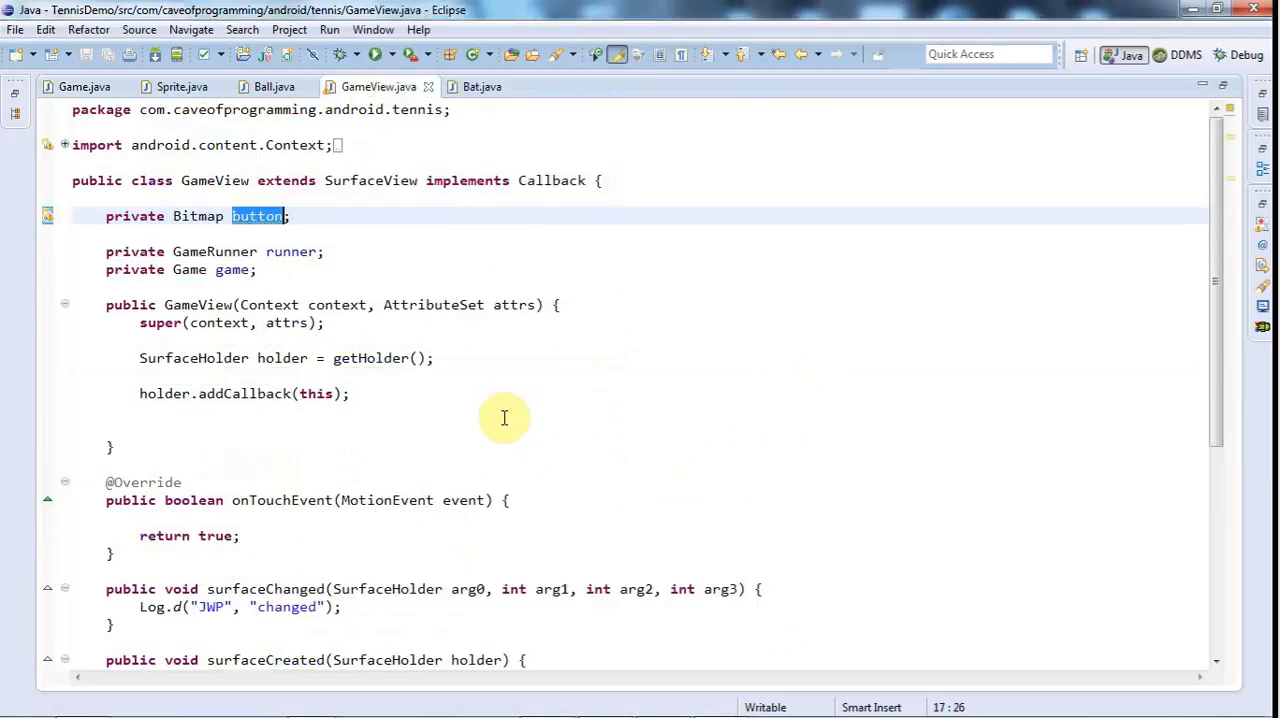
scroll("down", 3)
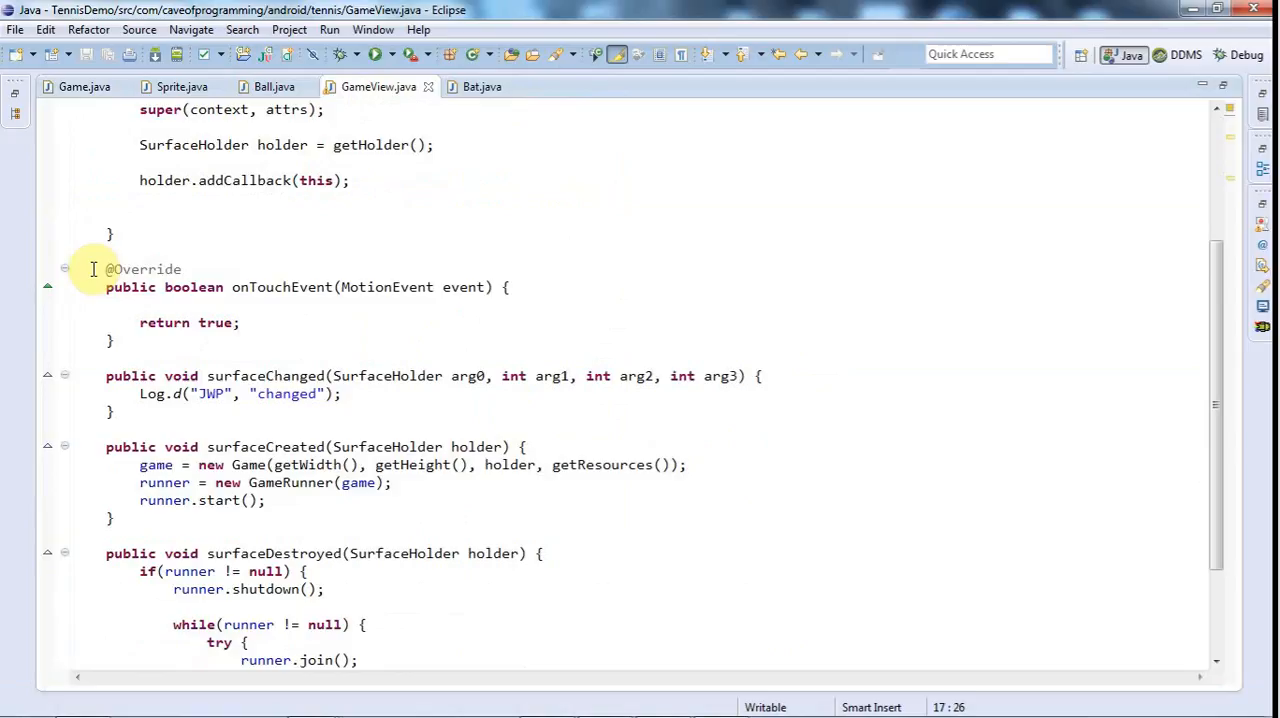
left_click(113, 340)
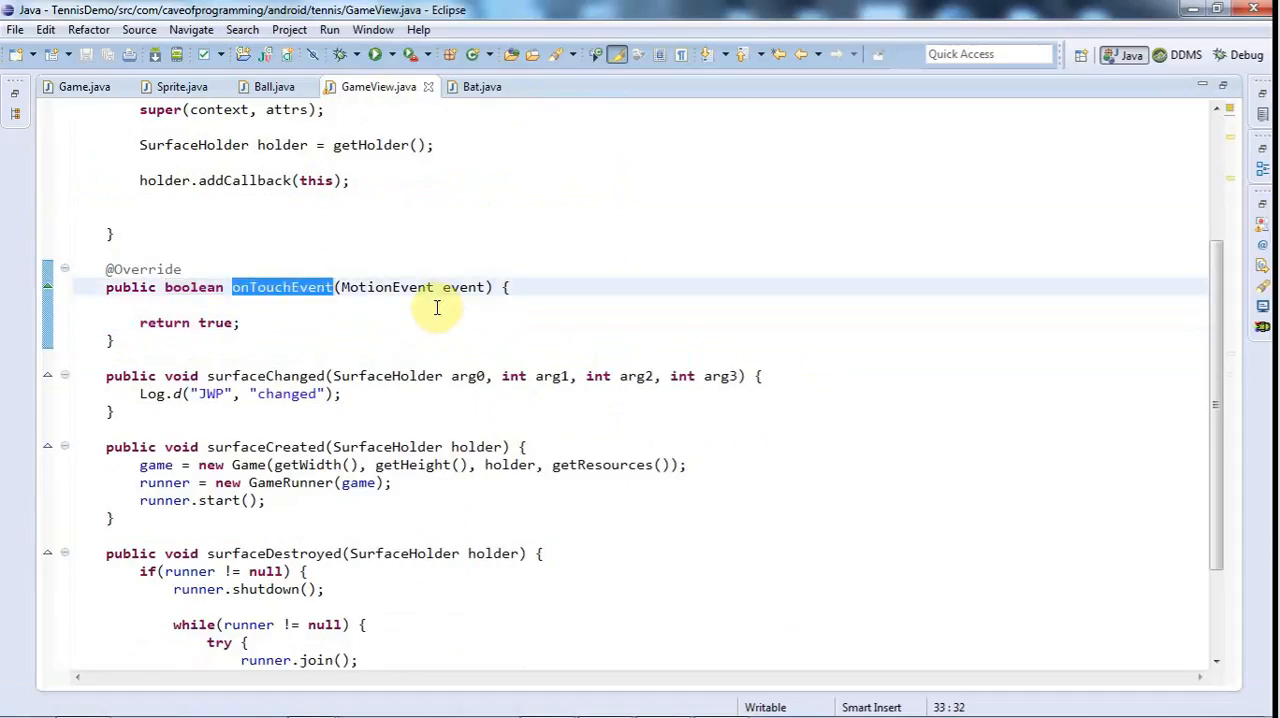
mouse_move(423, 313)
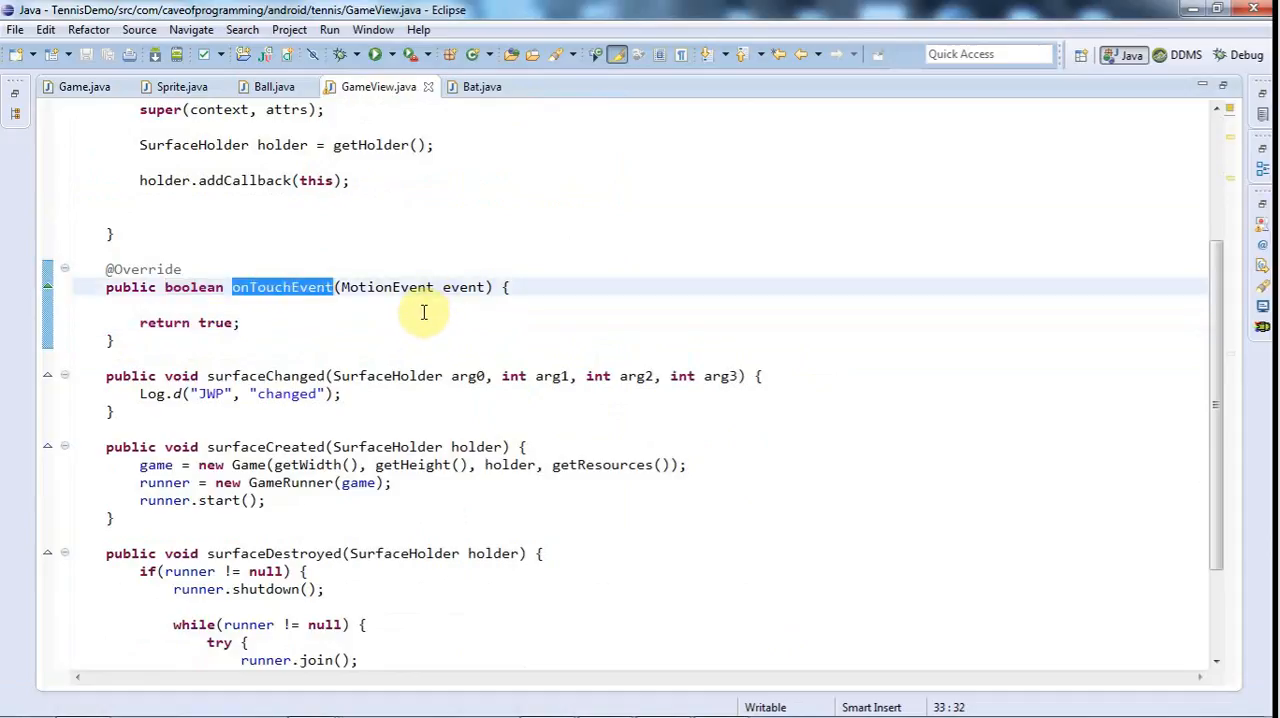
mouse_move(327, 300)
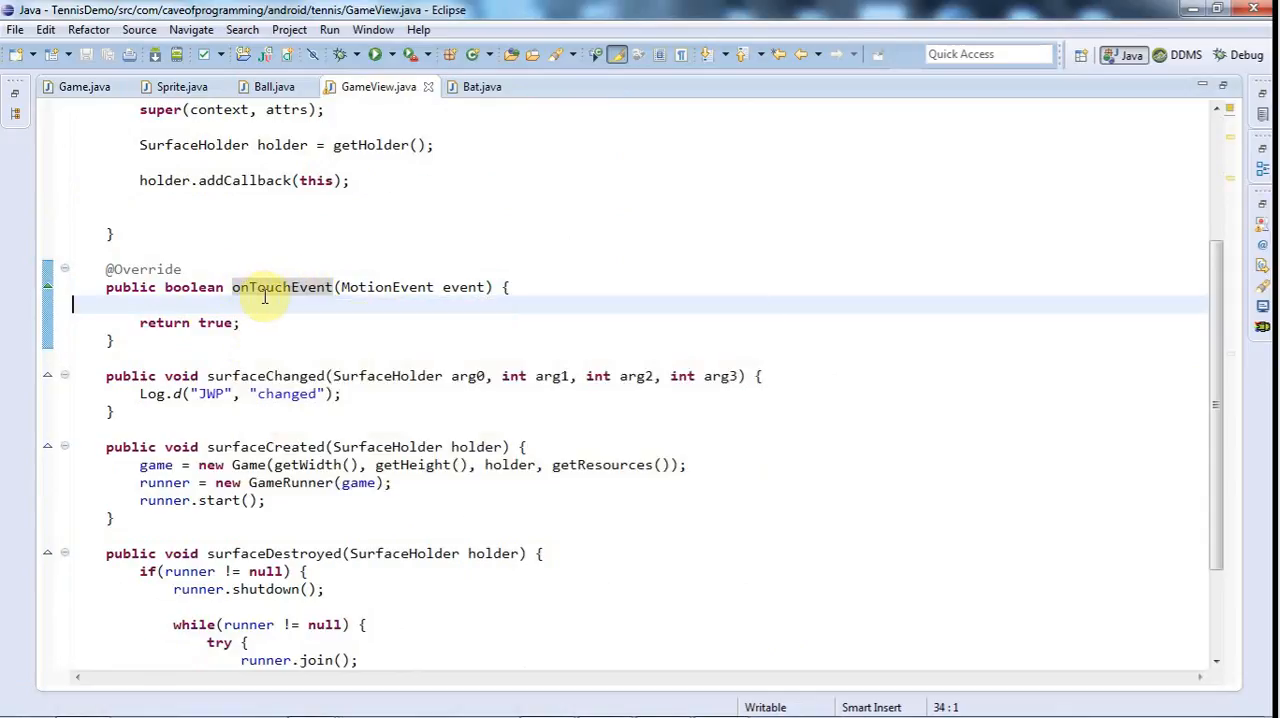
double_click(282, 287)
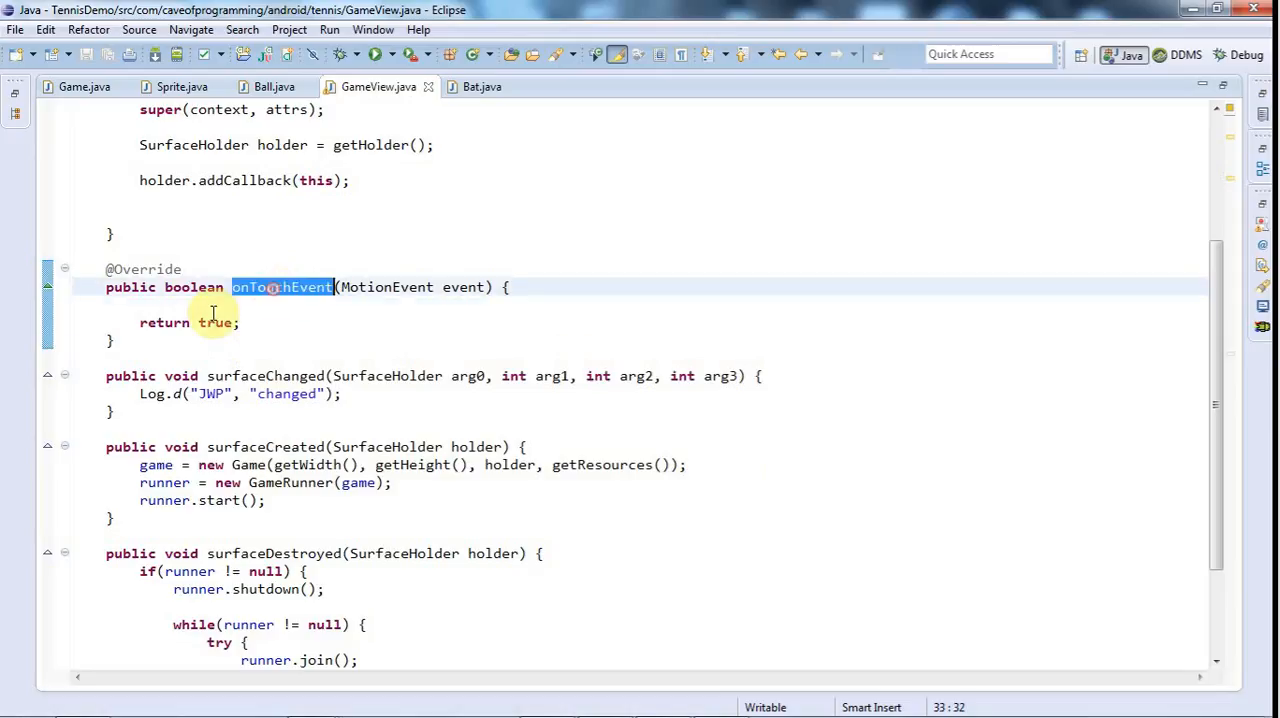
left_click(207, 322)
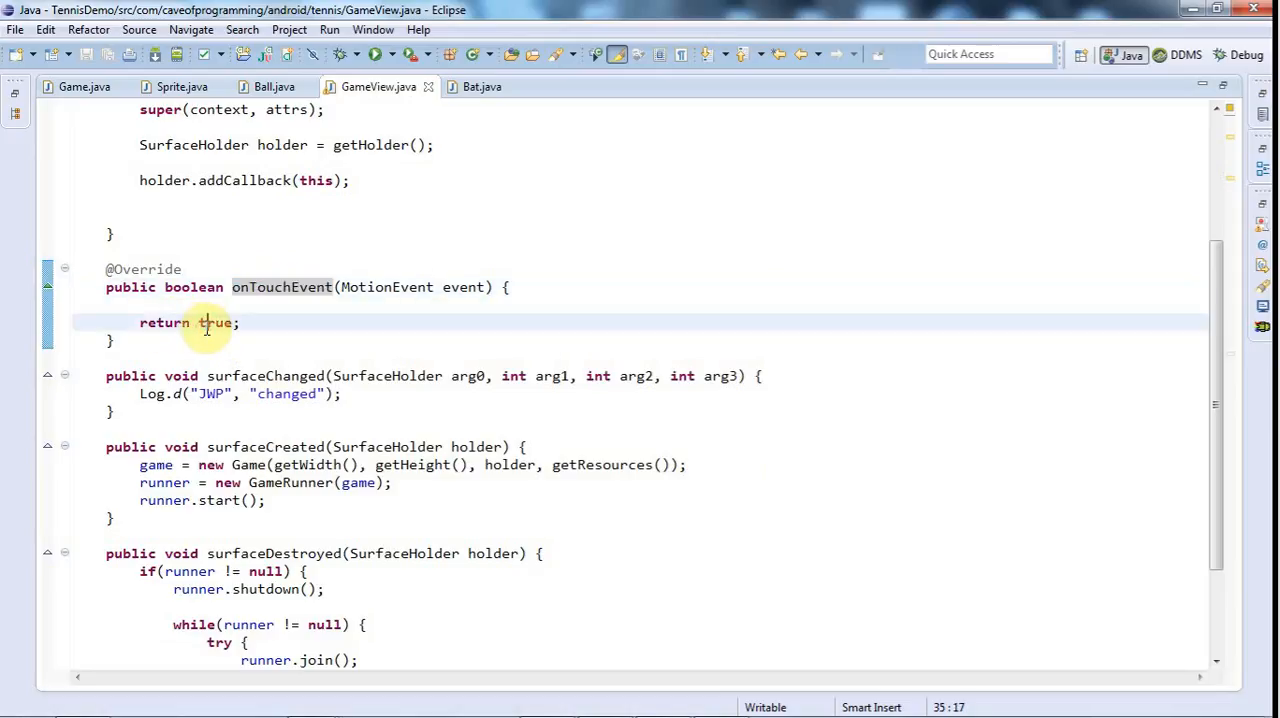
double_click(215, 322)
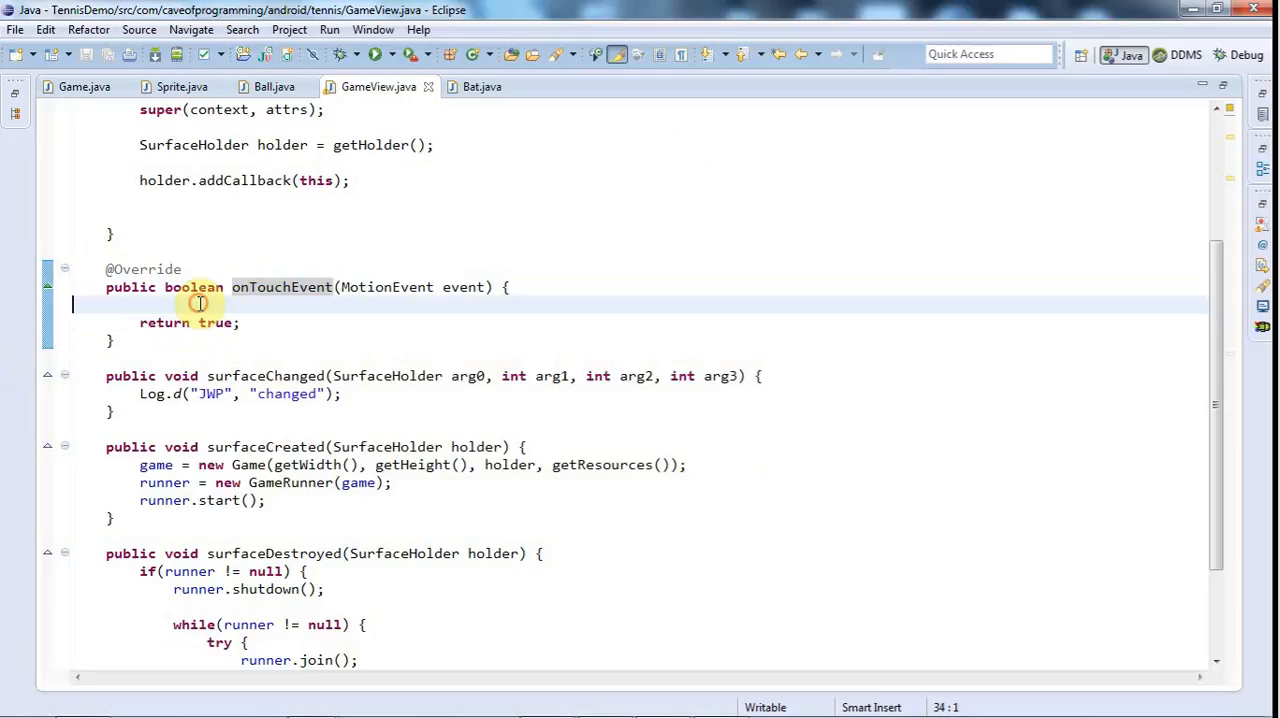
mouse_move(462, 446)
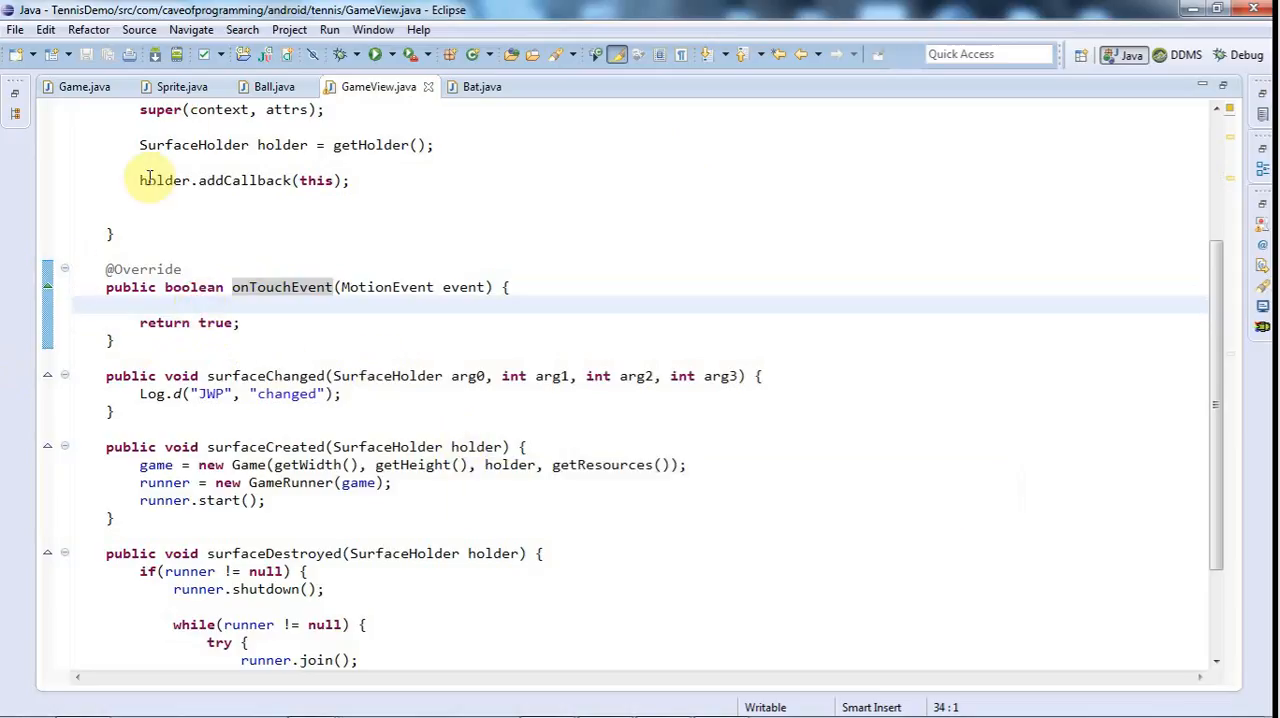
mouse_move(84, 86)
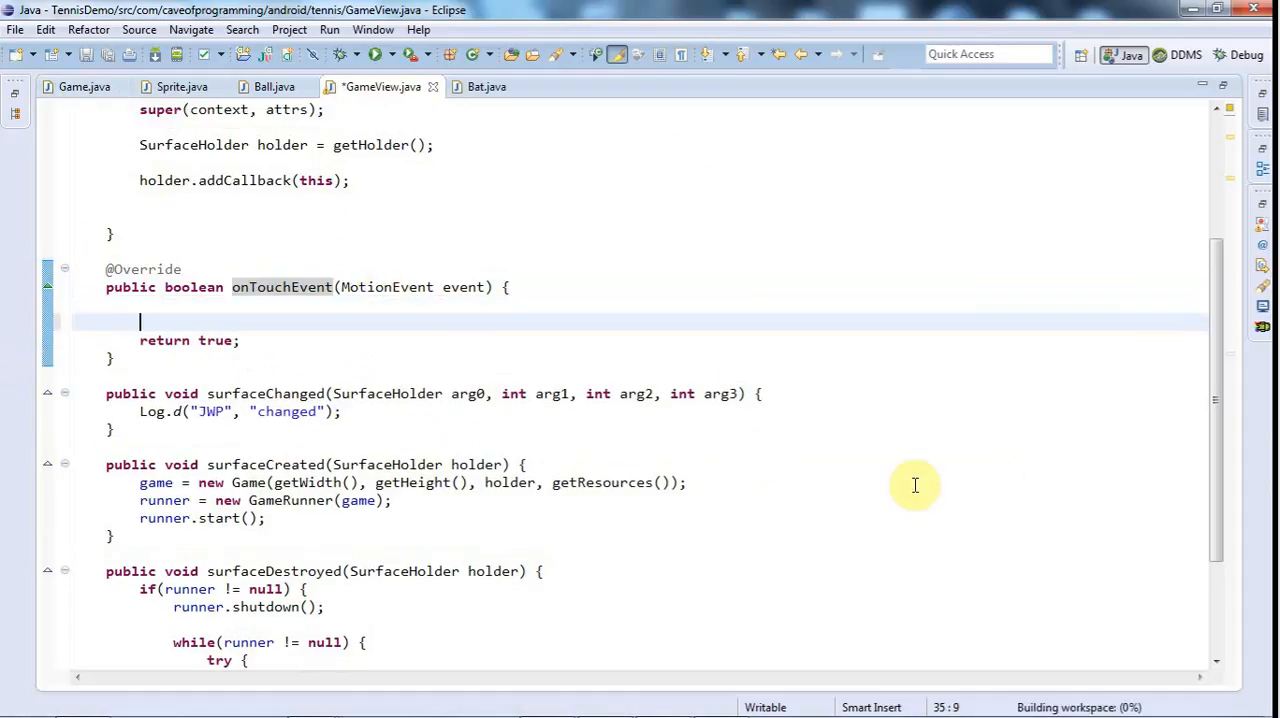
Step: Add the call game.onTouchEvent(event); inside GameView's onTouchEvent
type("game.")
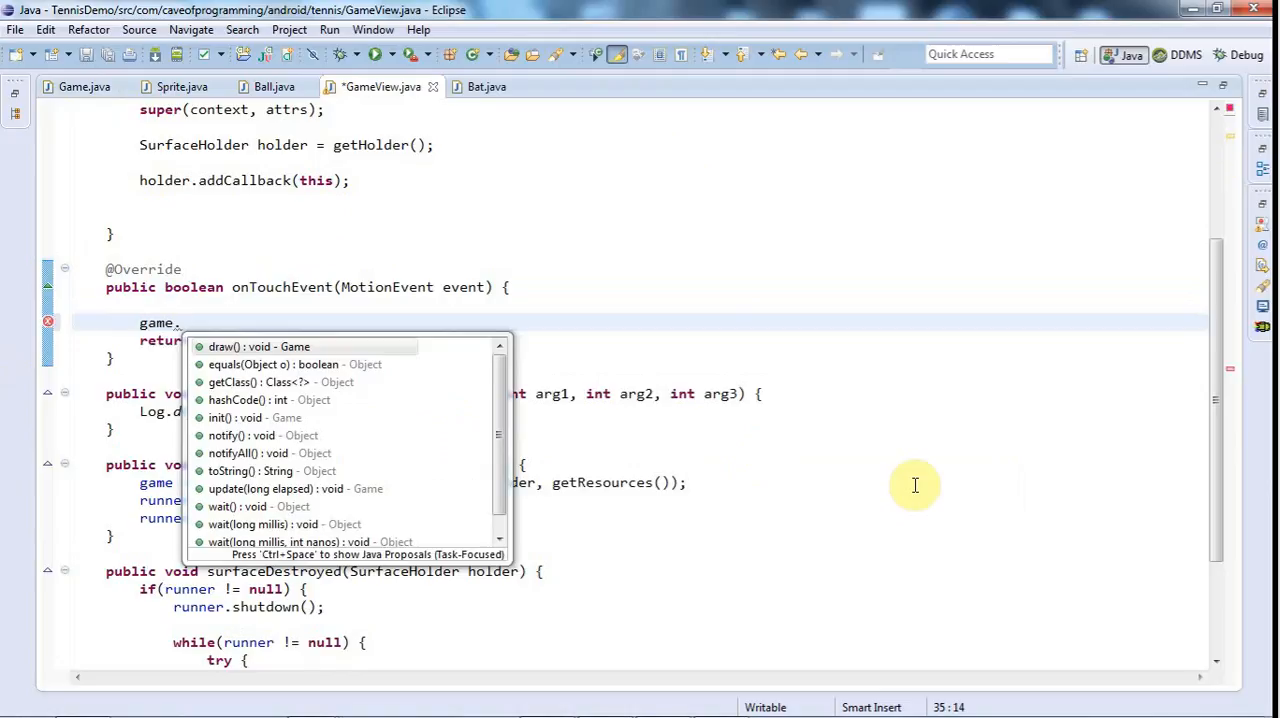
type("onT")
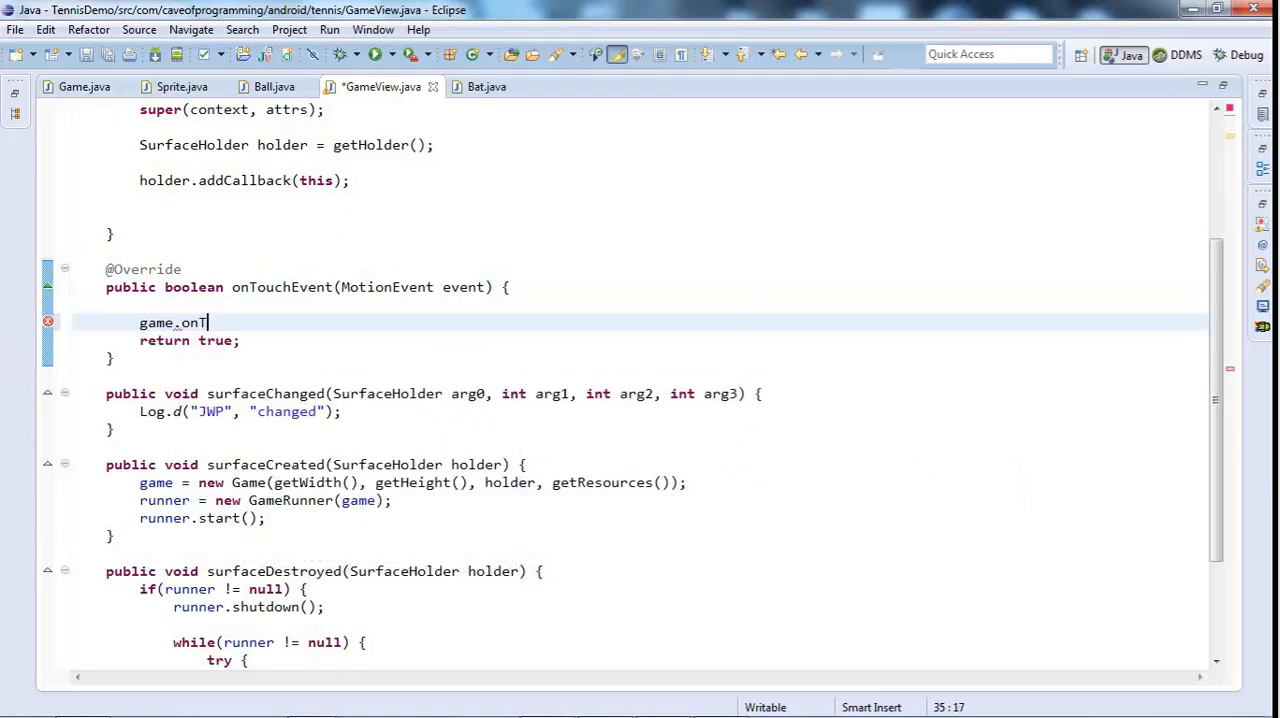
type("ouchEv")
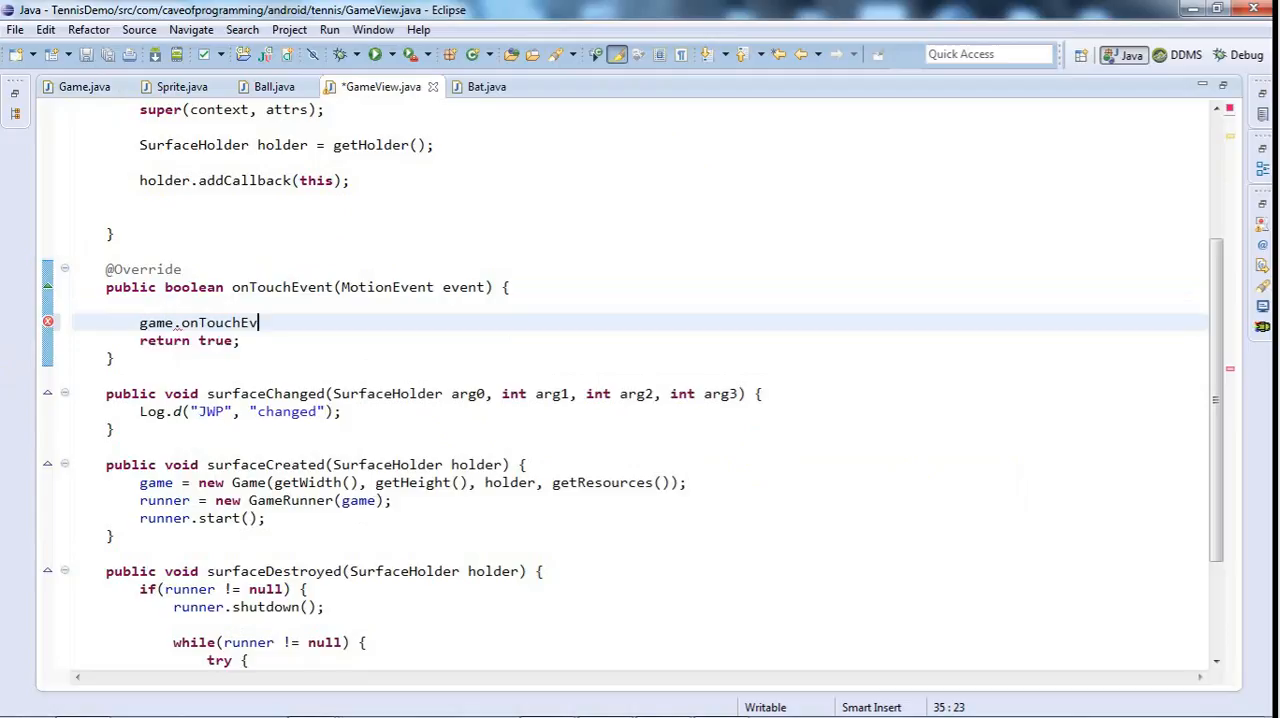
type("ent(event)")
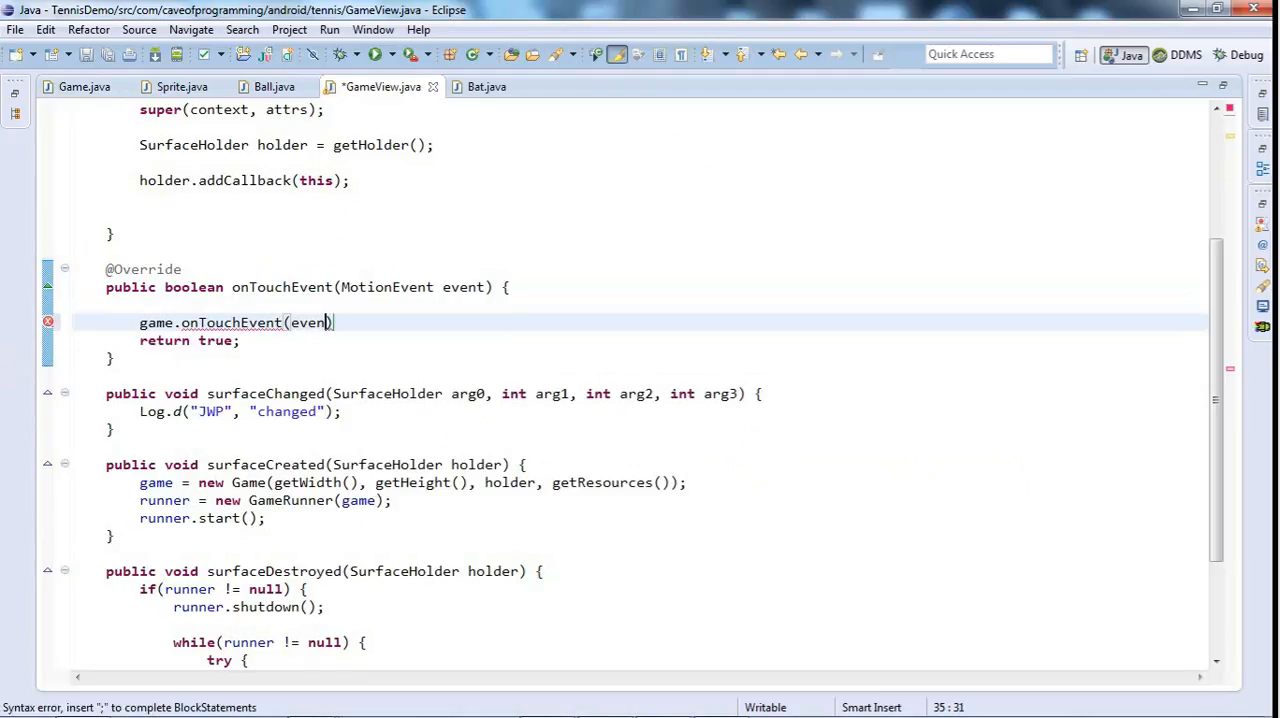
type("t);")
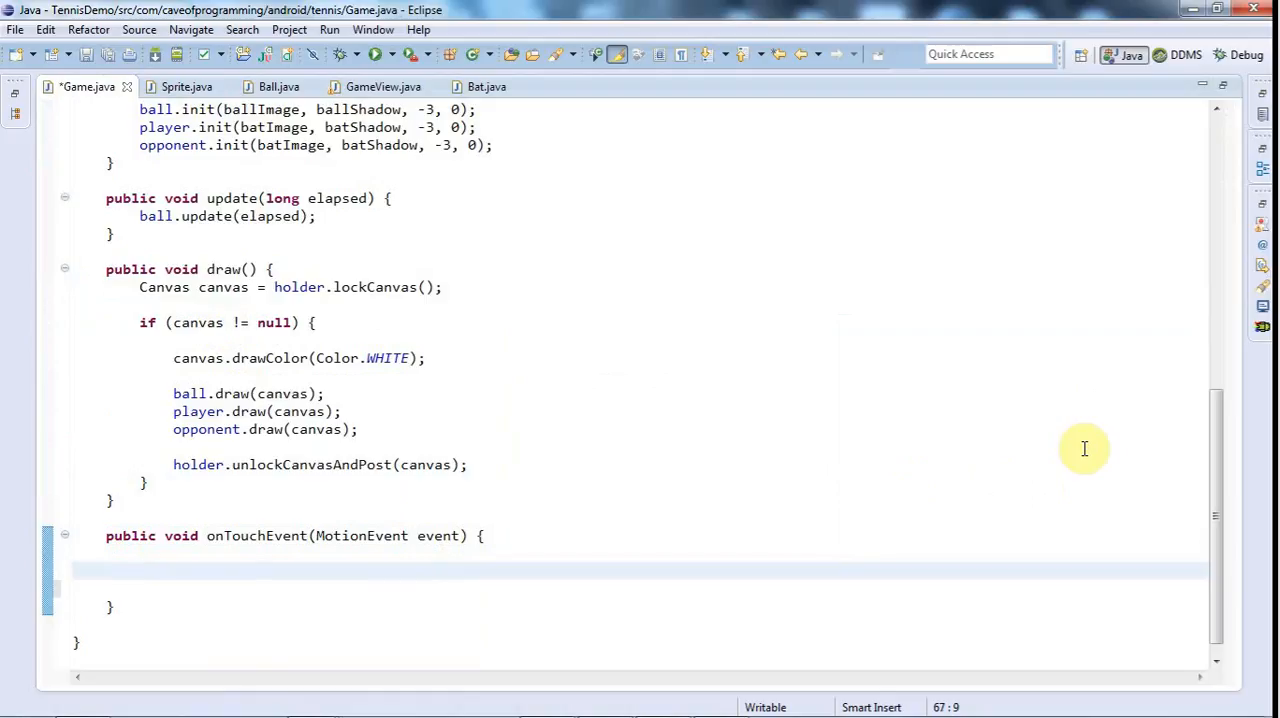
Step: Begin an if comparing event.getAction() to a MotionEvent constant, browsing the action constants
type("if(event.g)")
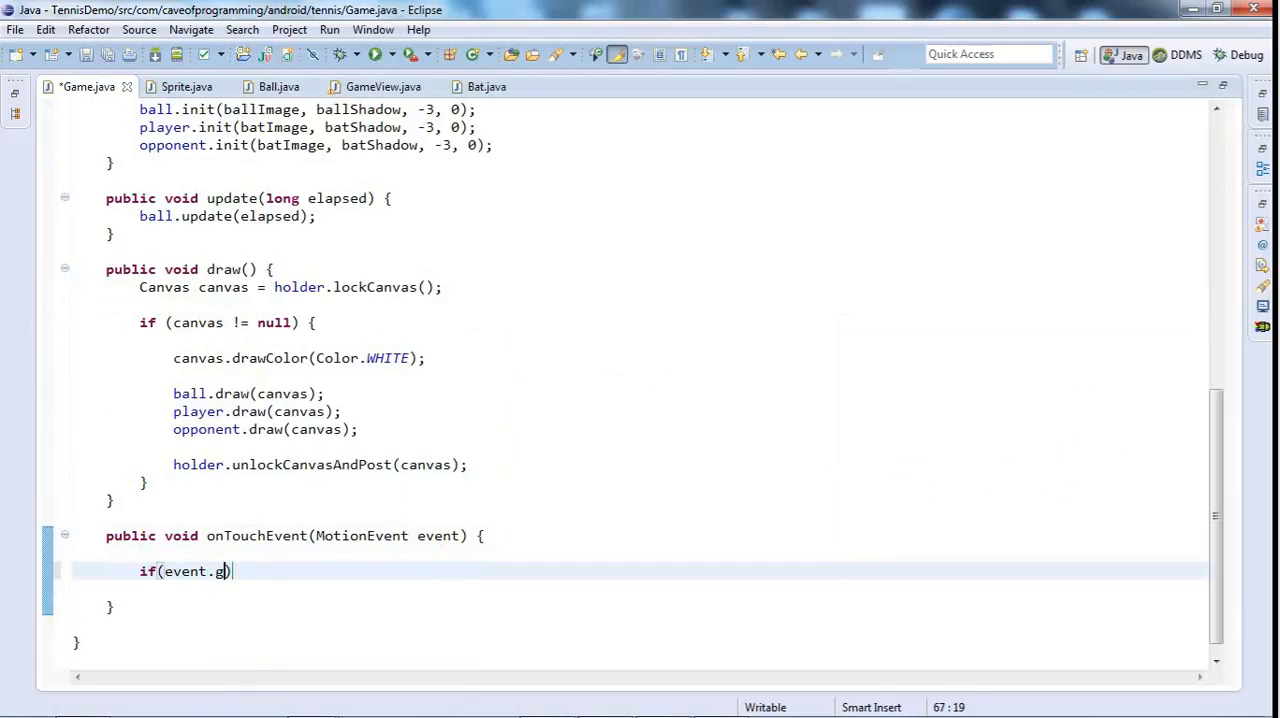
type("etAction(")
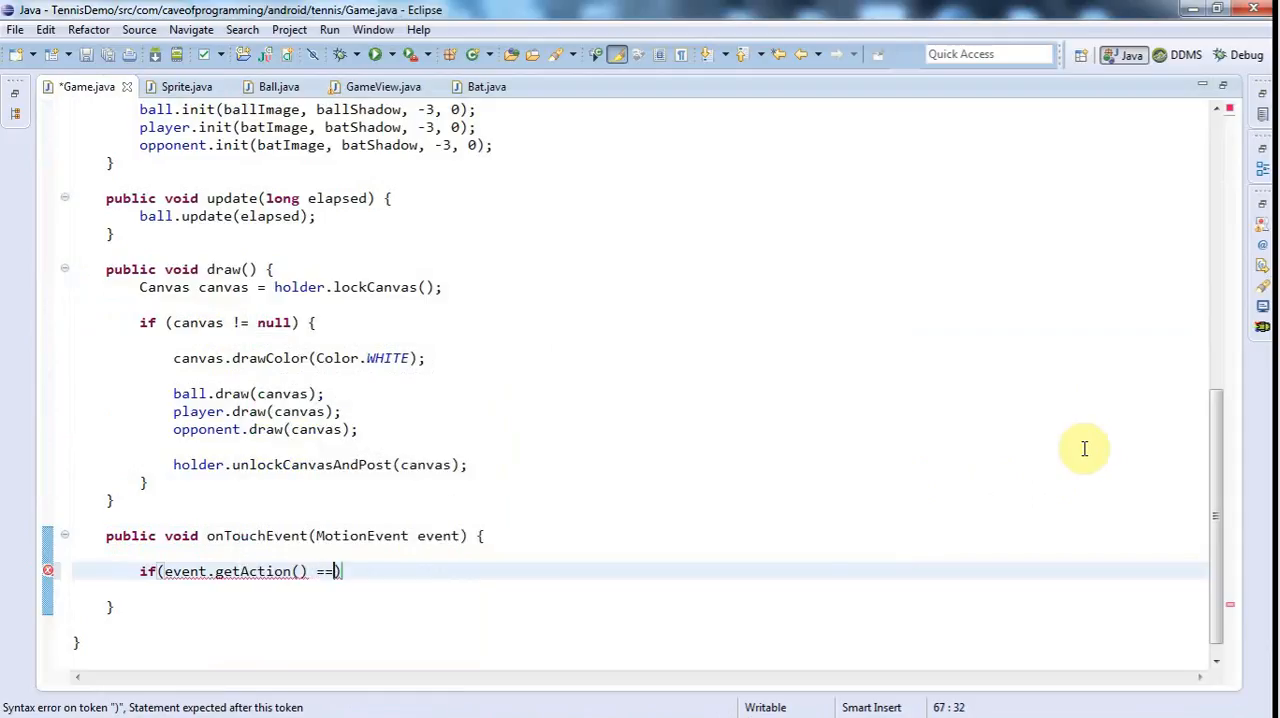
type("MotionEvent.")
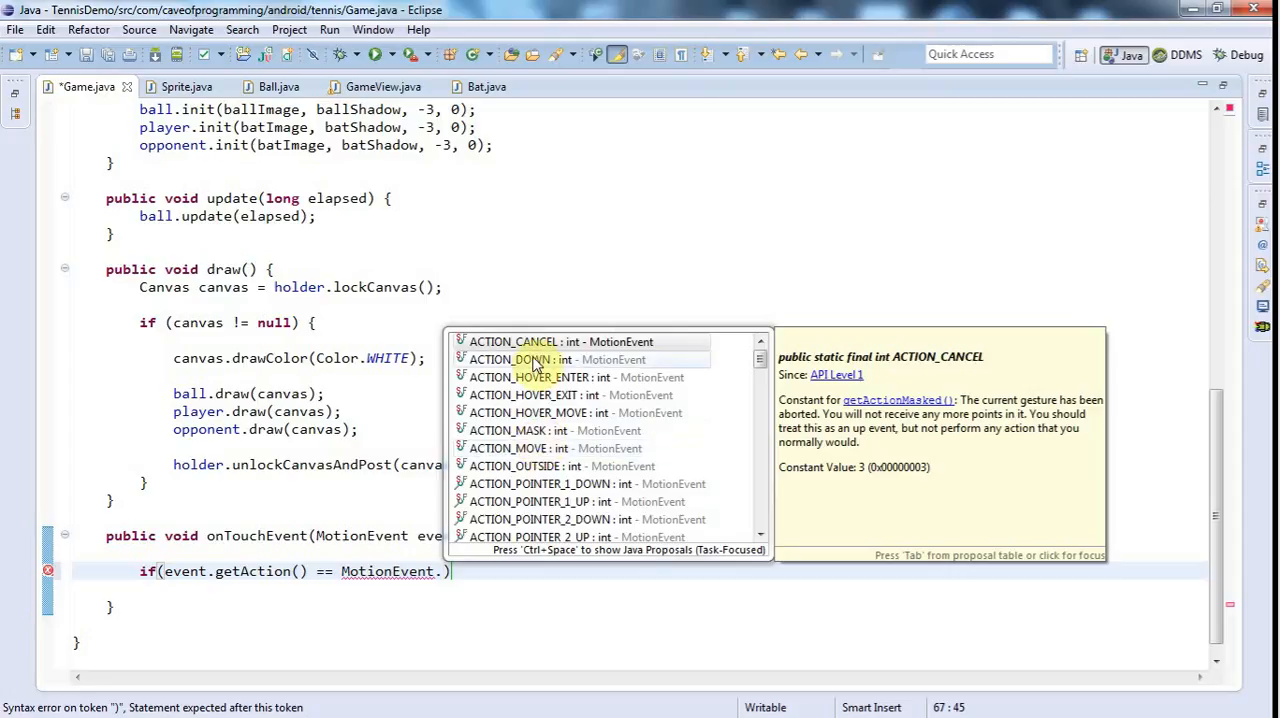
mouse_move(708, 390)
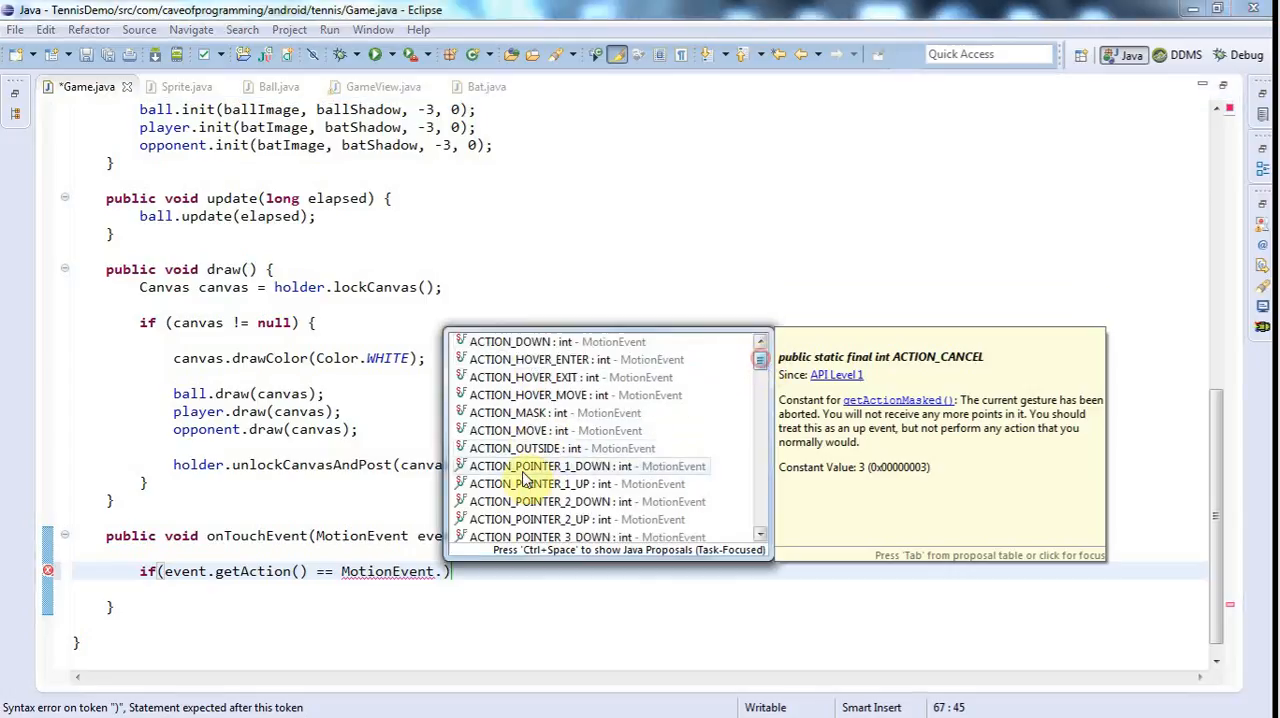
left_click(530, 430)
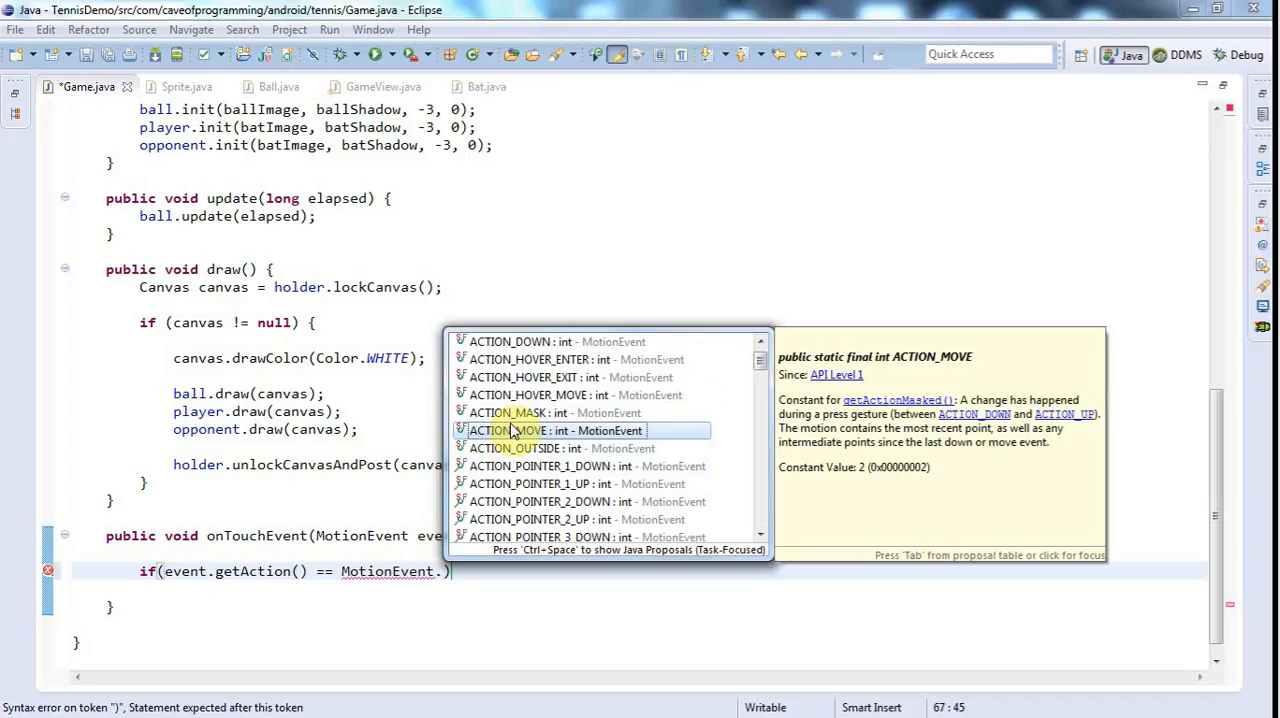
mouse_move(592, 510)
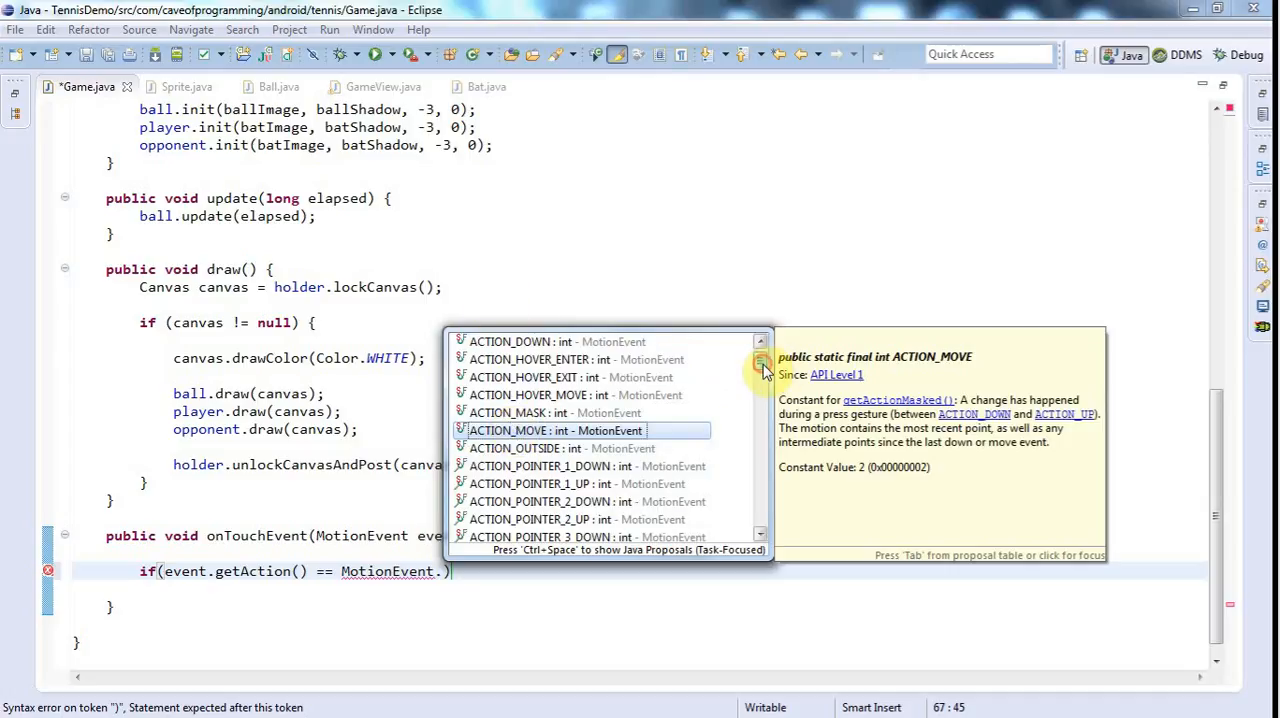
left_click(761, 360)
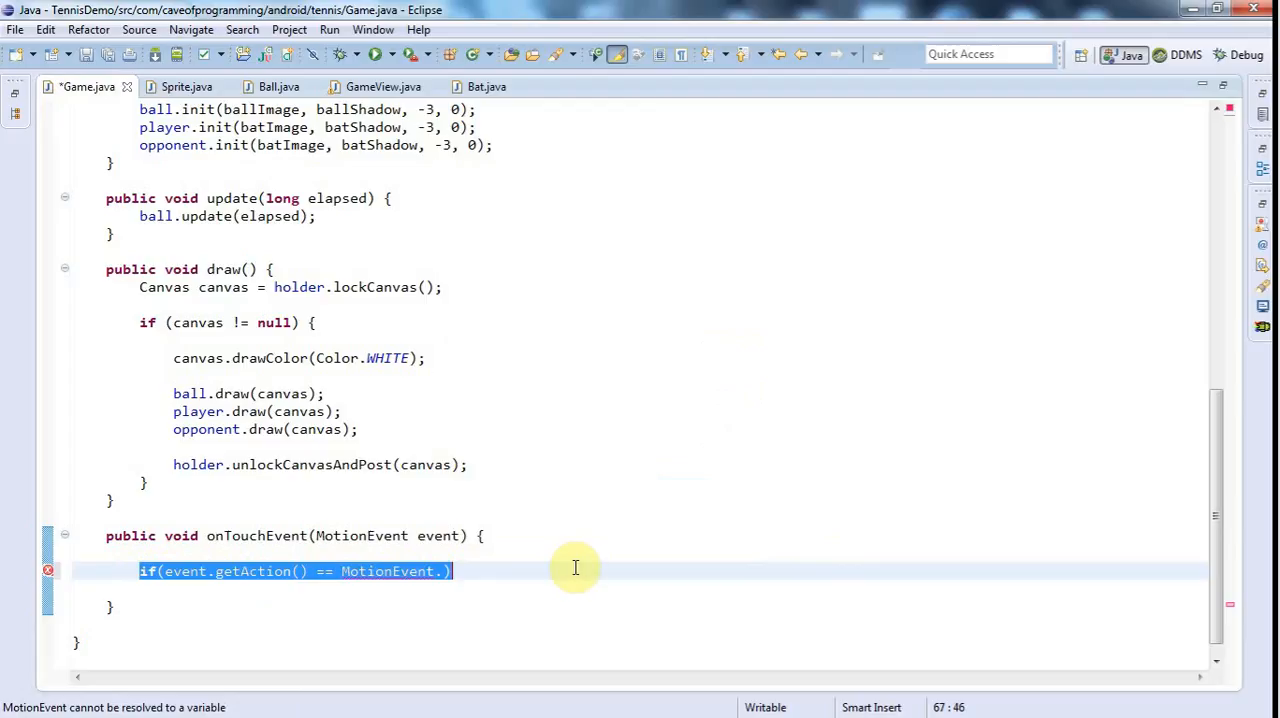
mouse_move(468, 577)
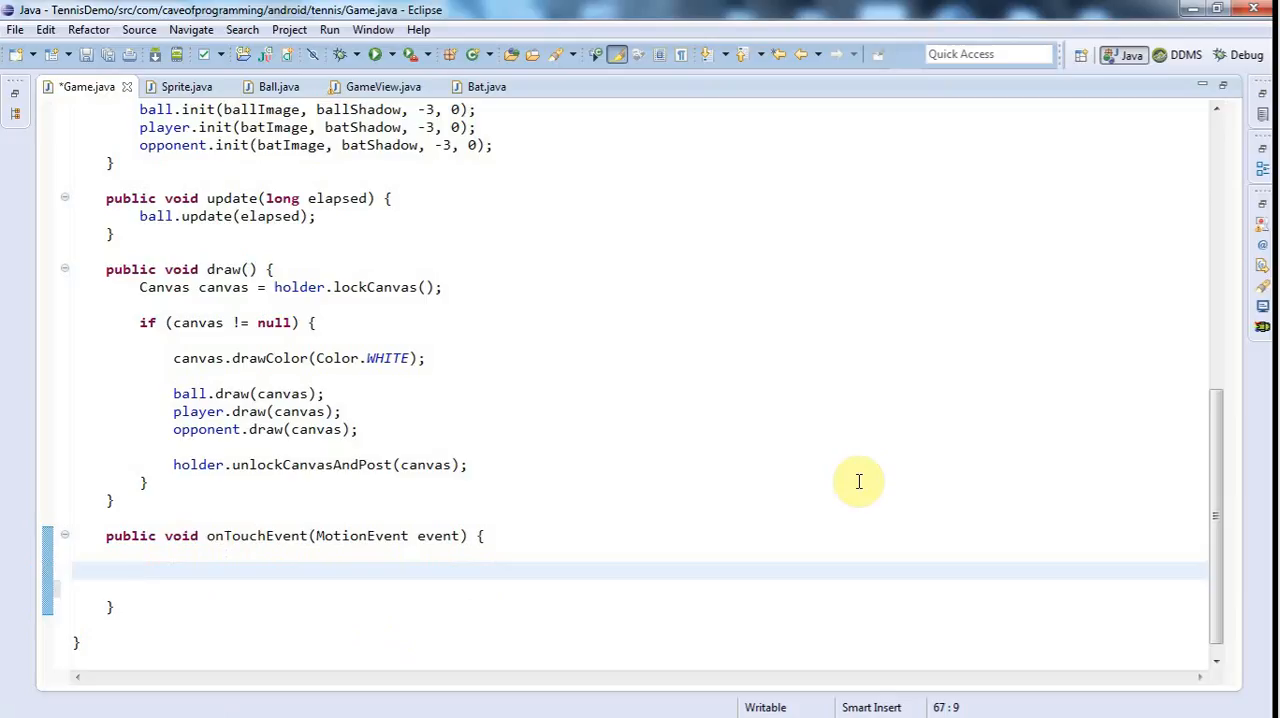
Step: Type player.setPosition(event.getY()) into Game's onTouchEvent
type("play")
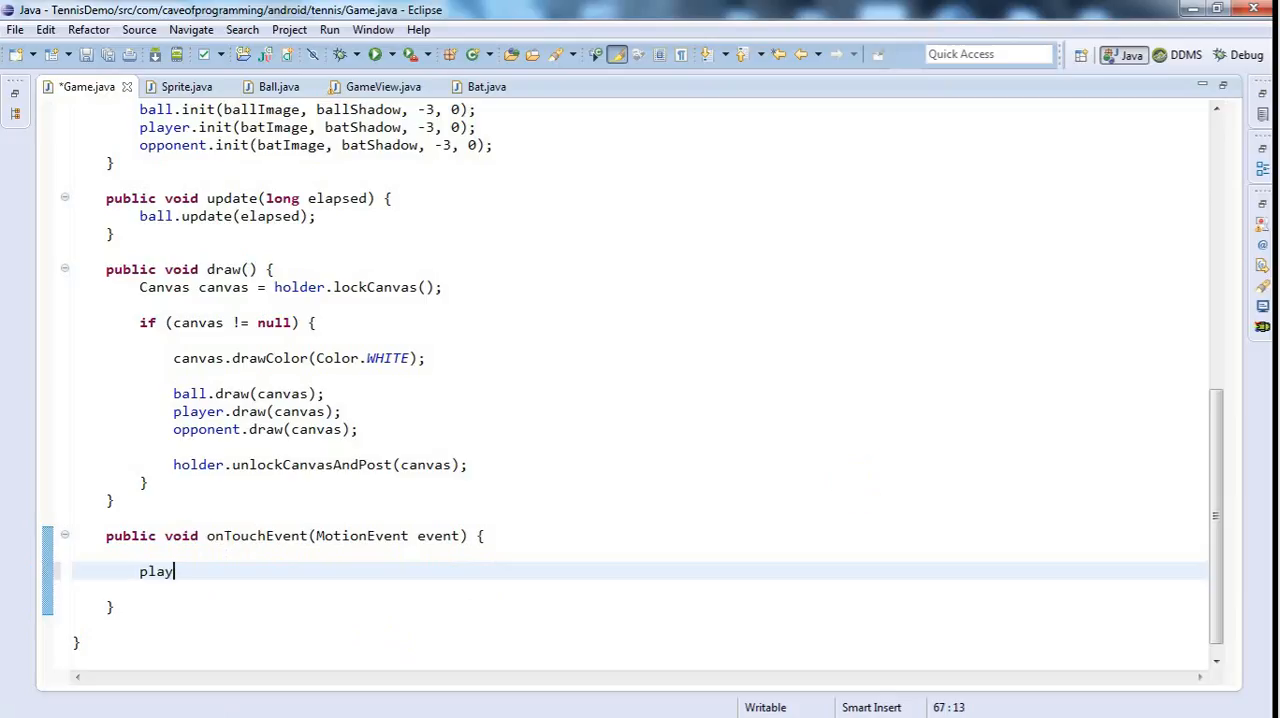
type("er.set")
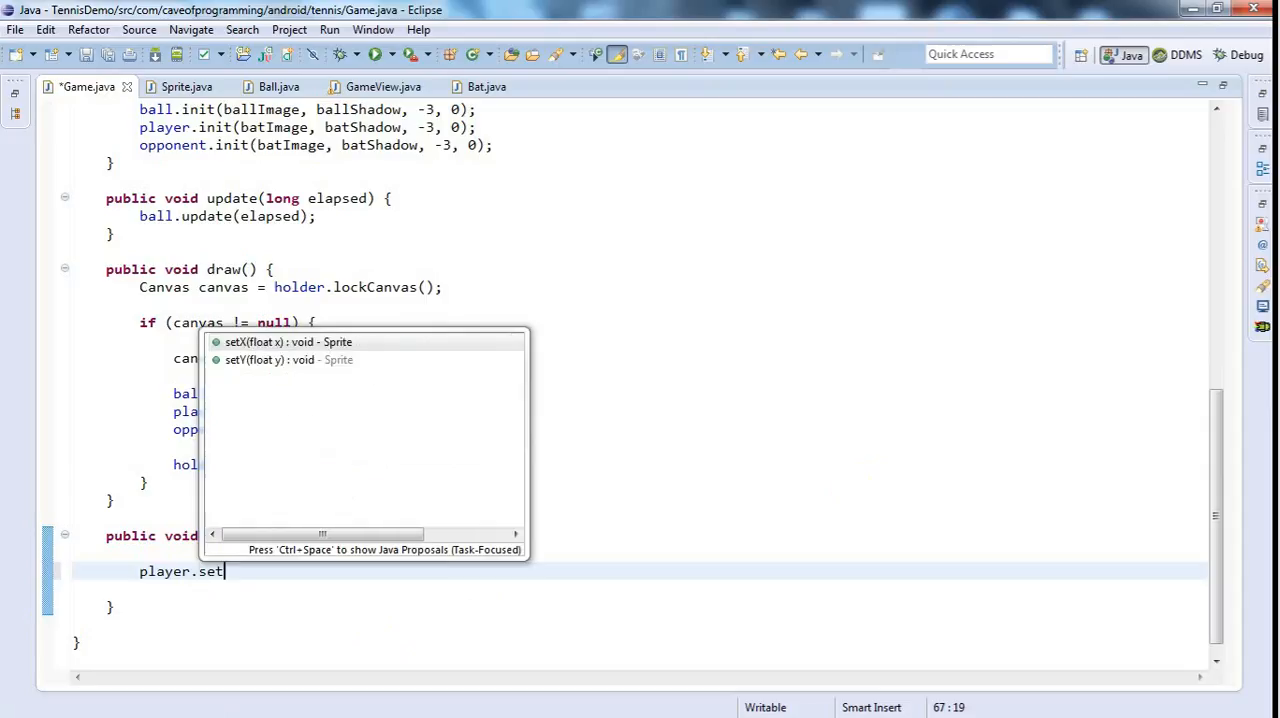
type("Position")
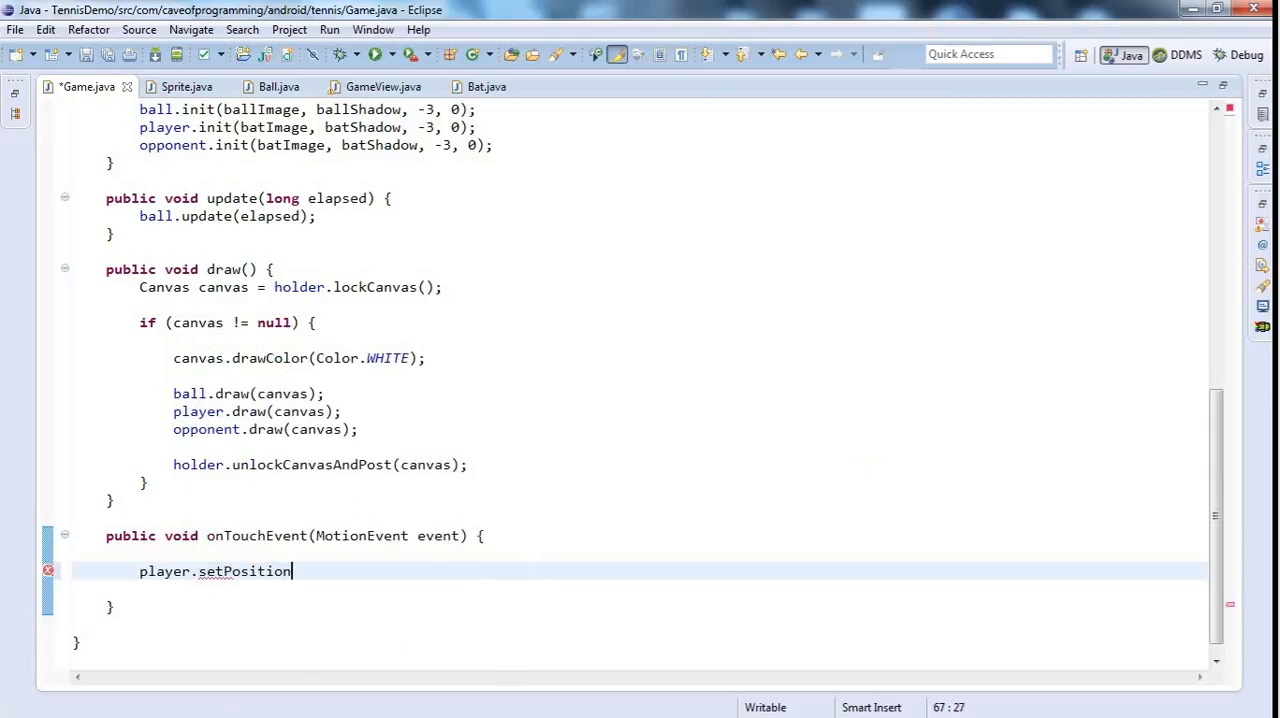
mouse_move(858, 482)
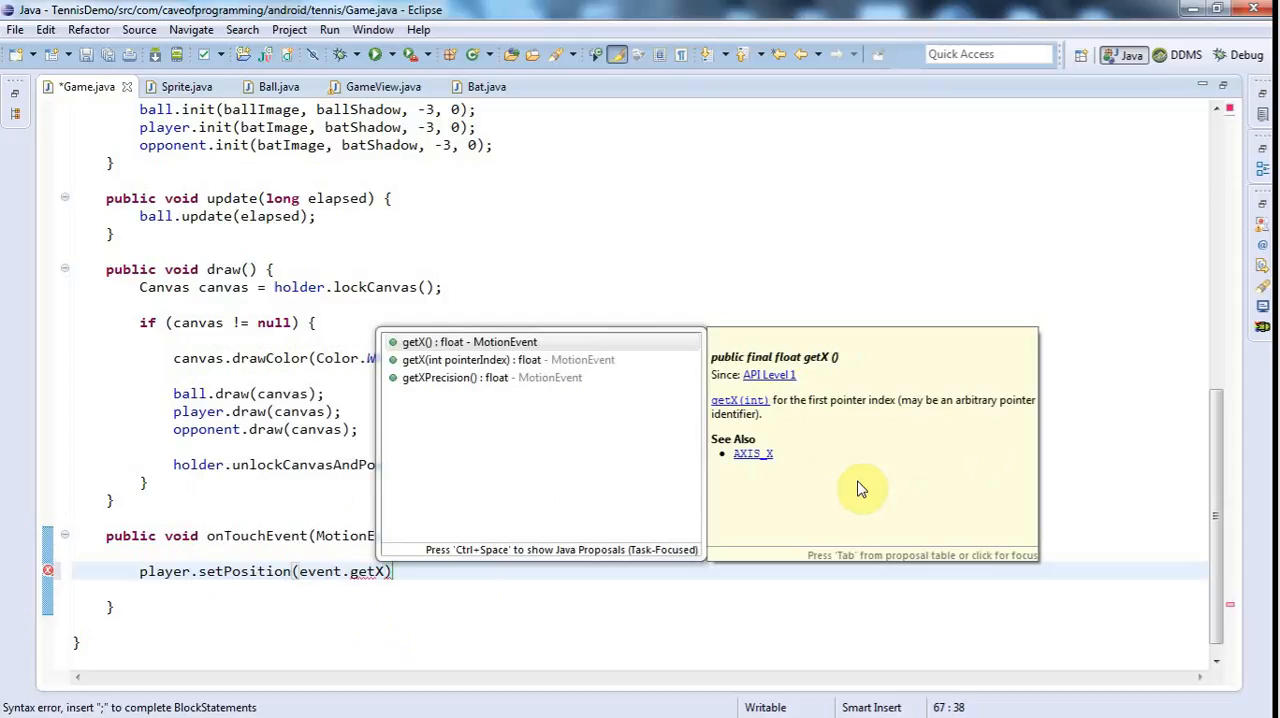
type("(), even)")
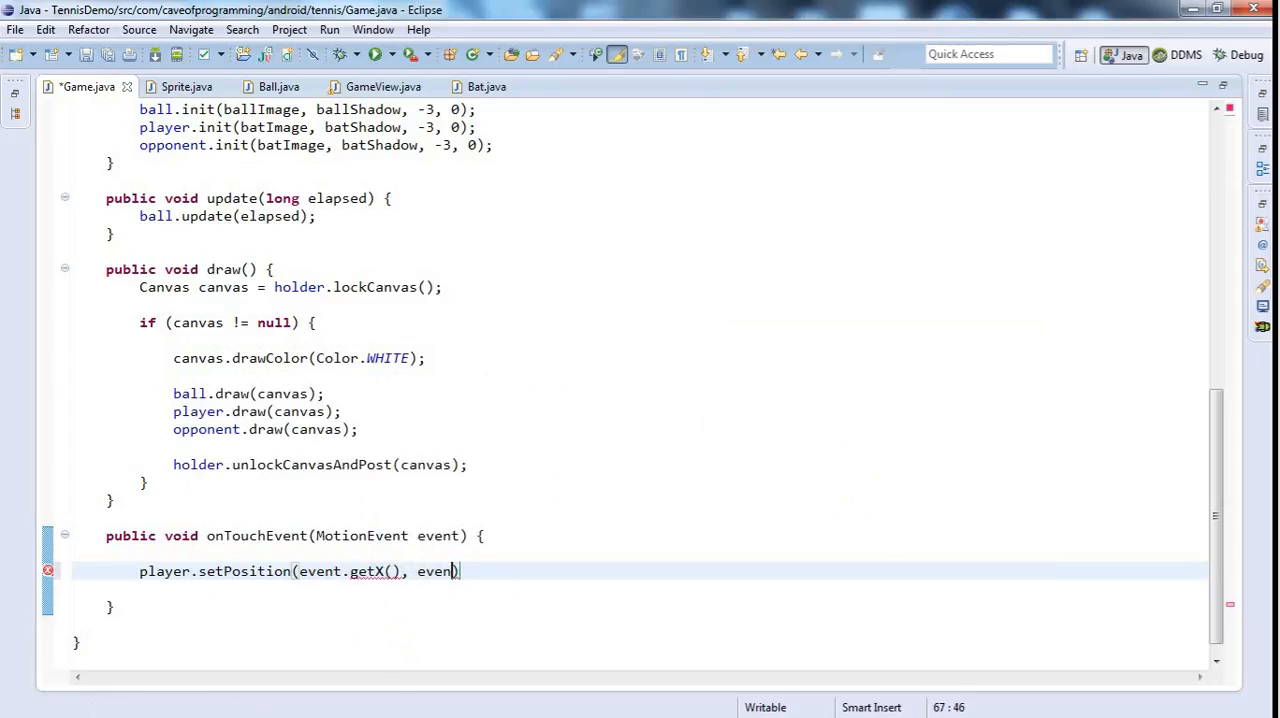
type("t.get")
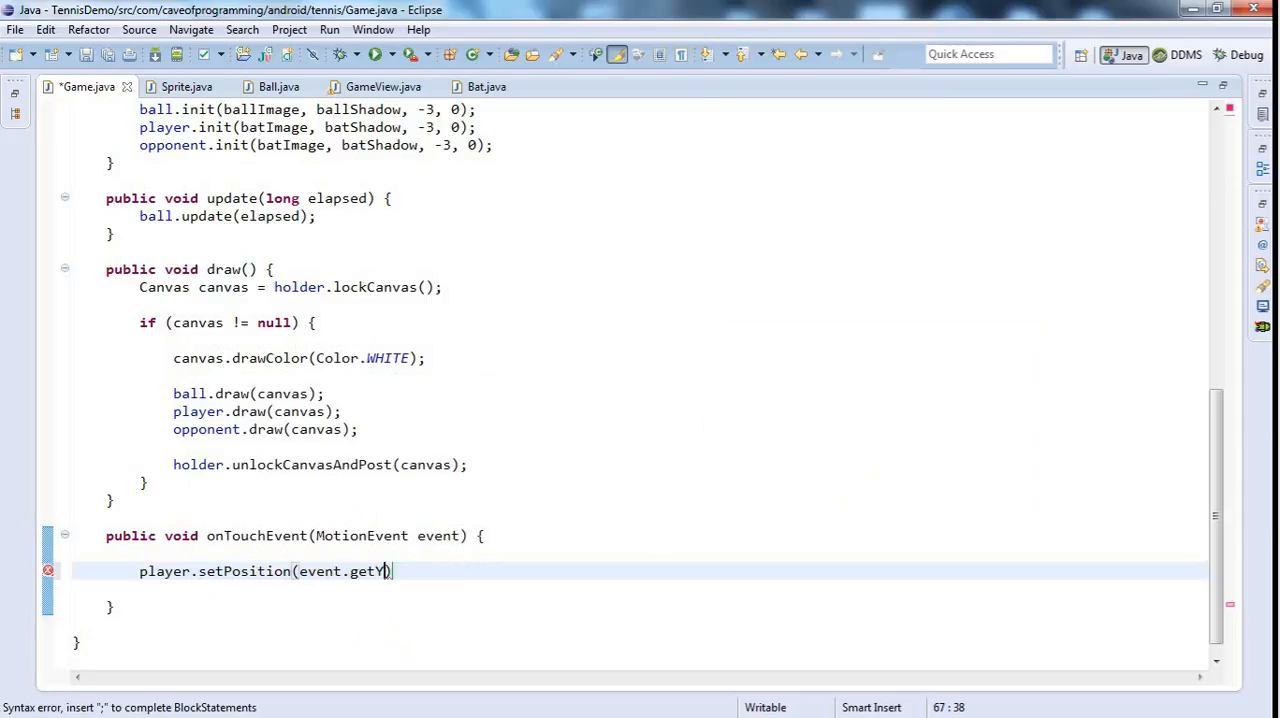
type("()")
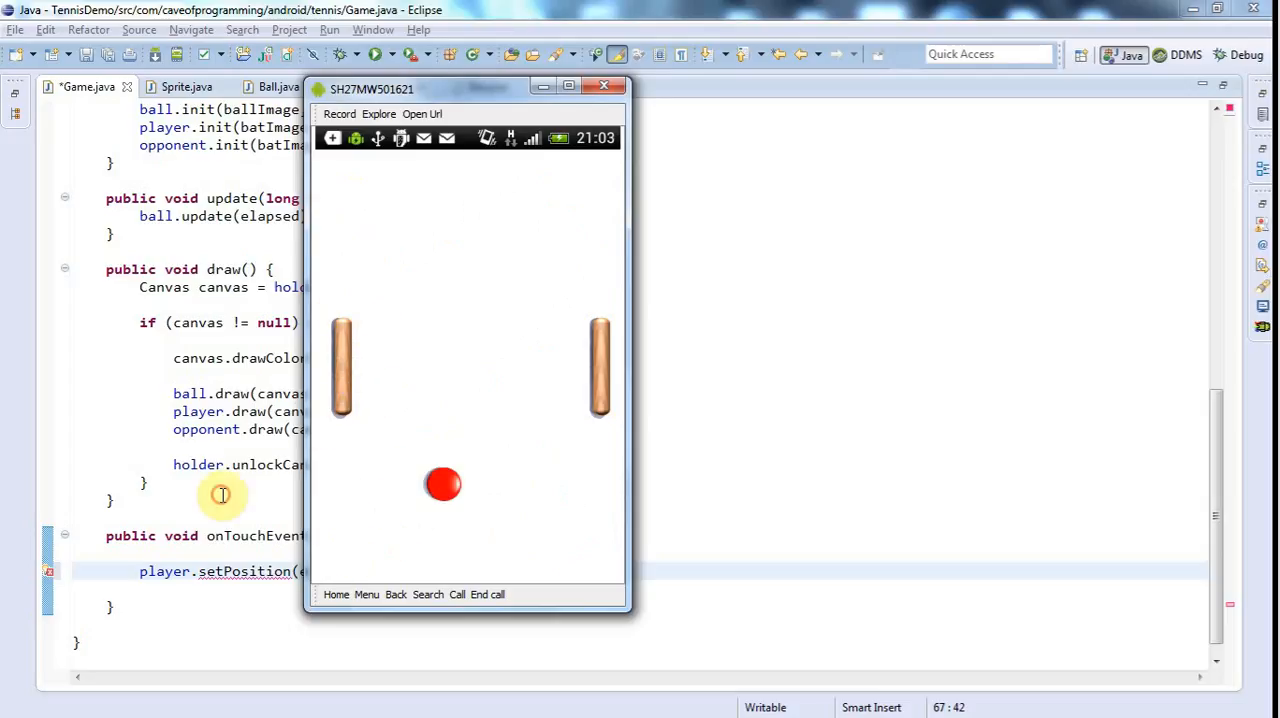
Step: Quick-fix create Bat.setPosition(float y) with body setY(y - getRect().centerY()); and save
left_click(49, 571)
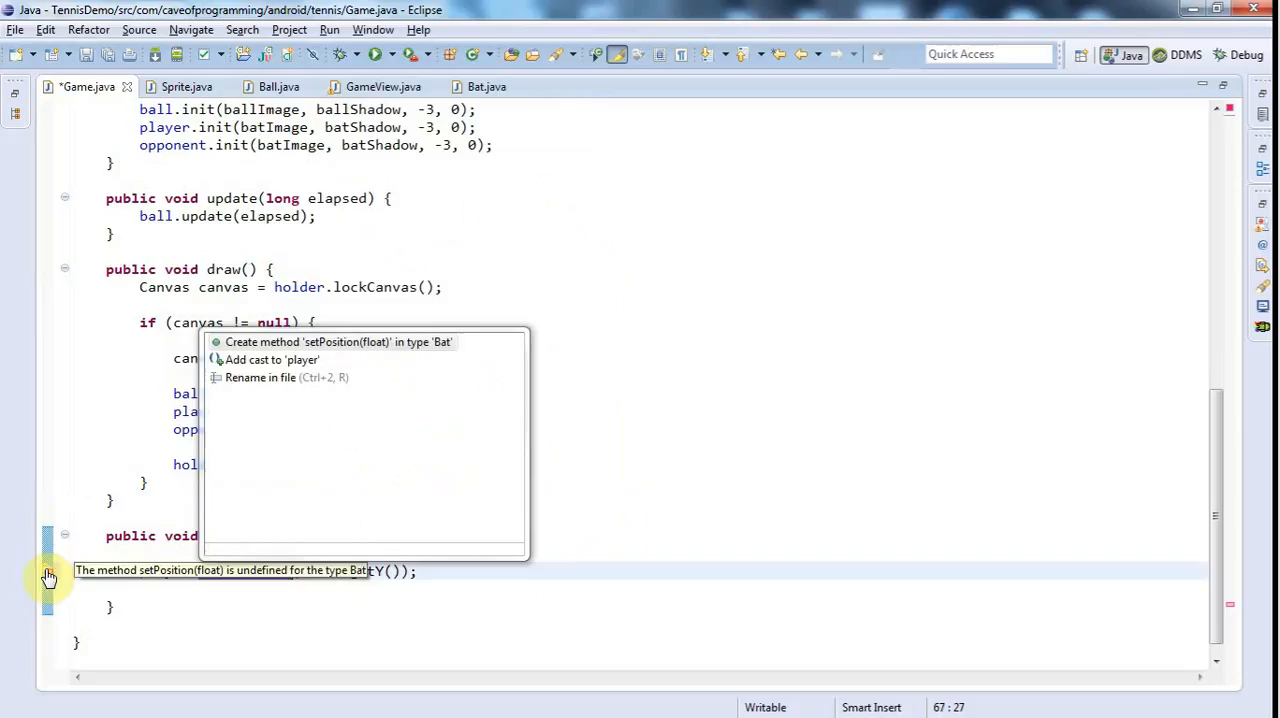
mouse_move(253, 342)
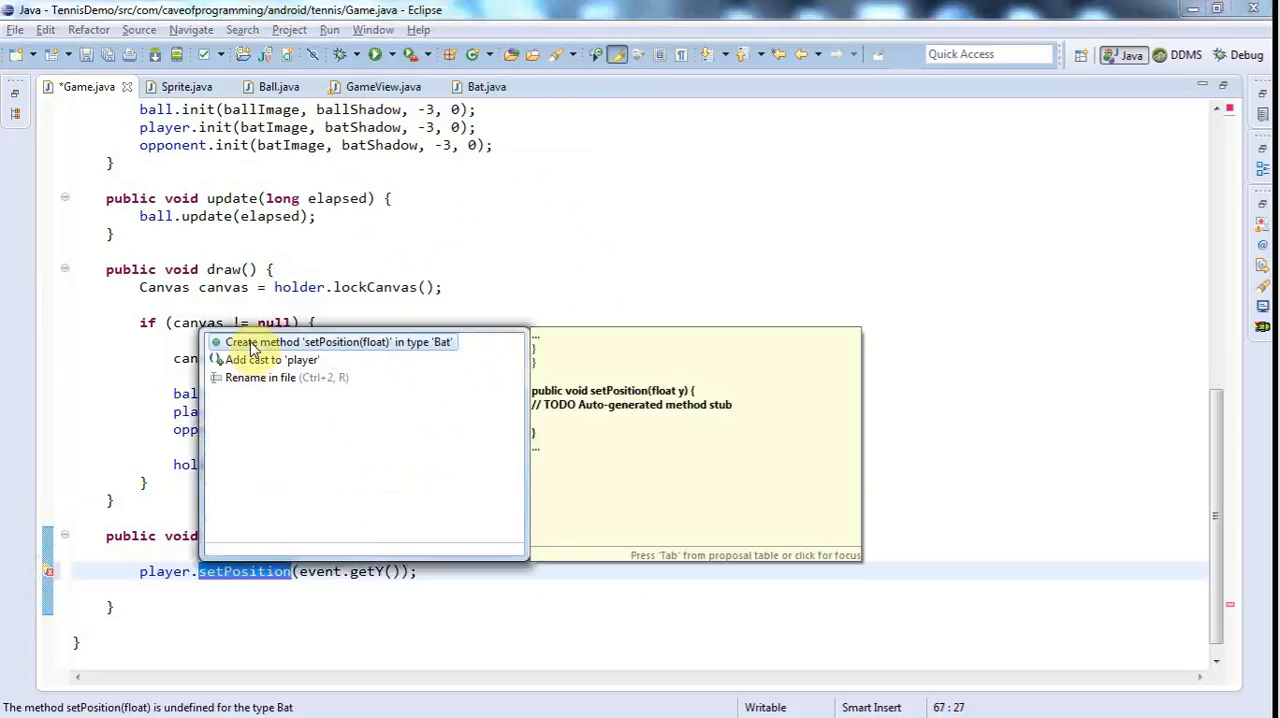
left_click(340, 342)
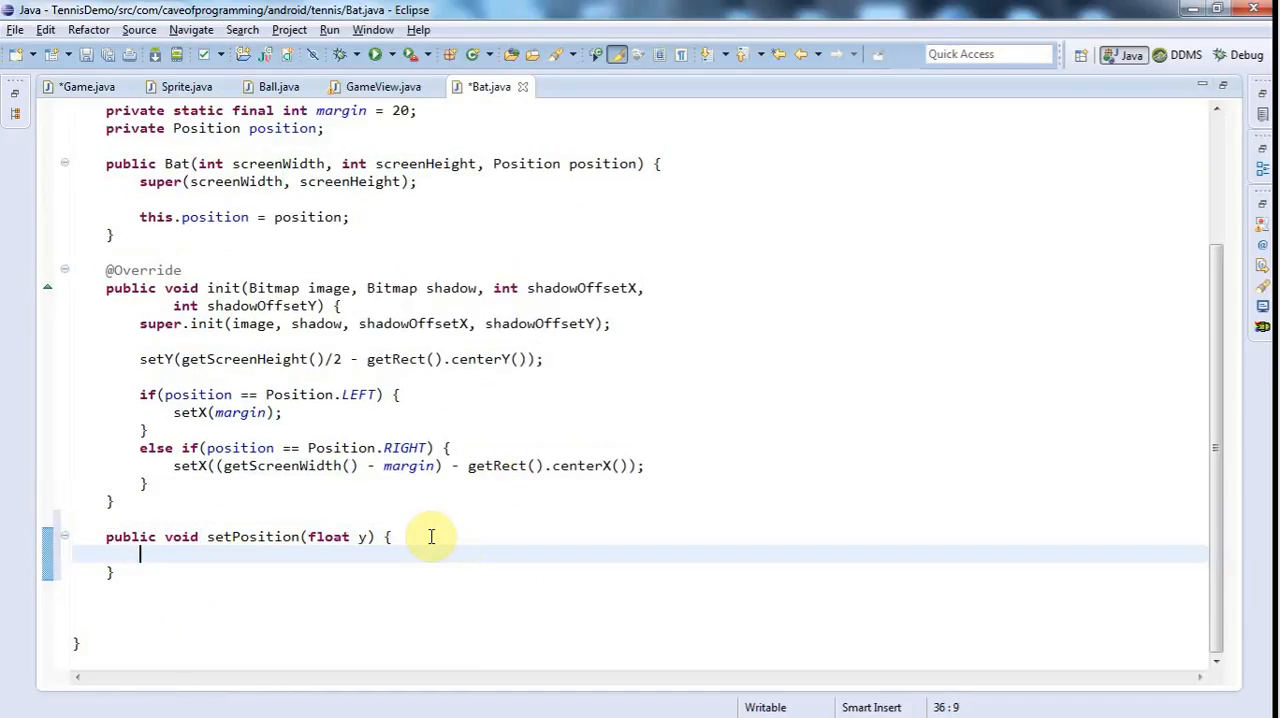
type("set")
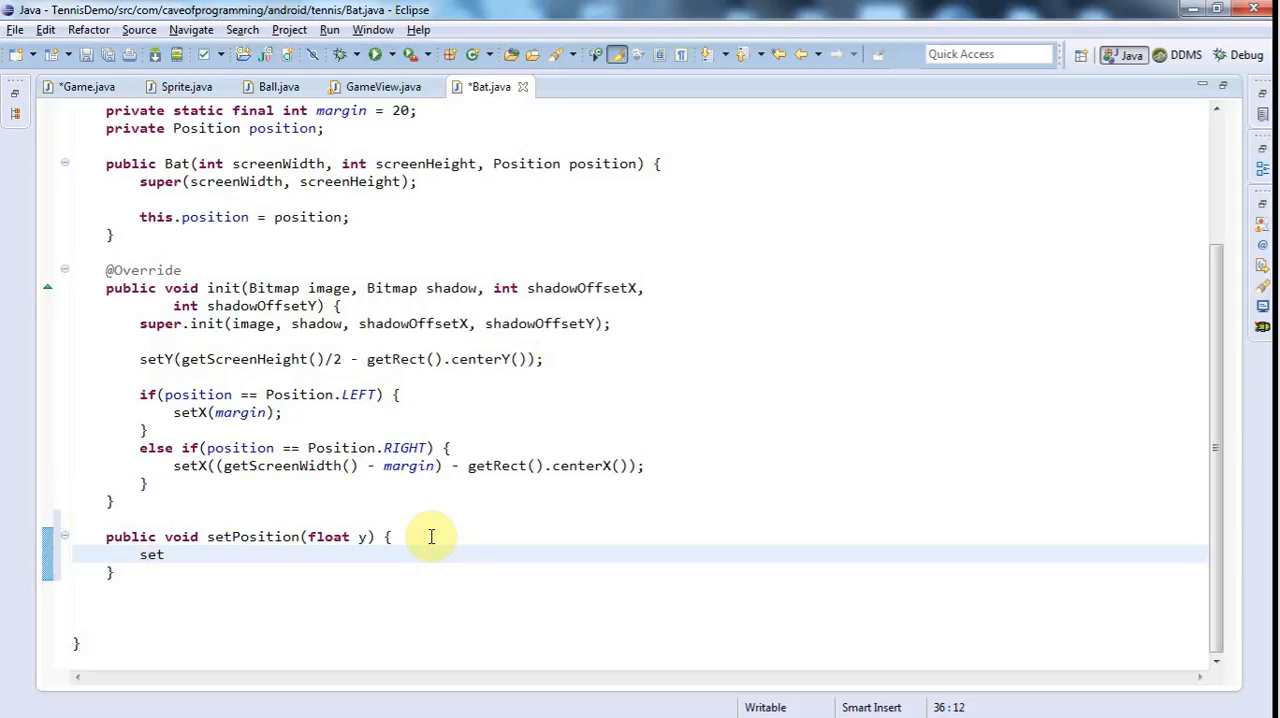
type("Y()")
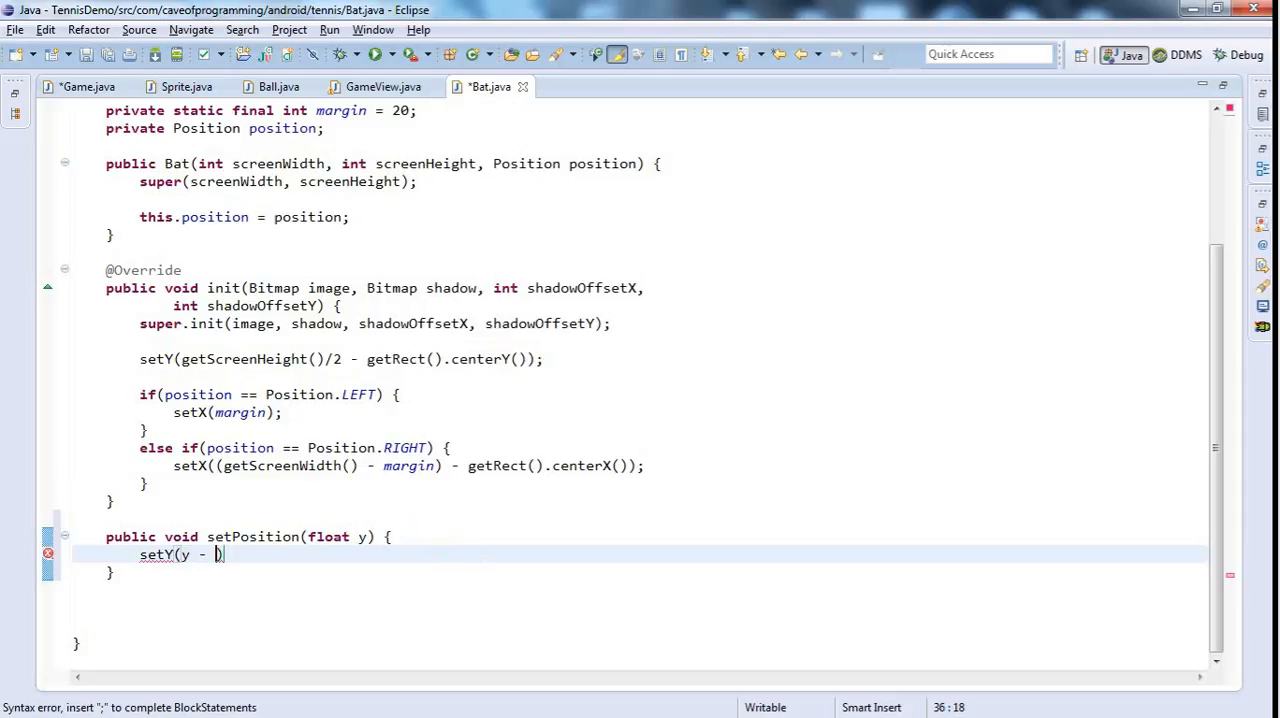
type("getRect(")
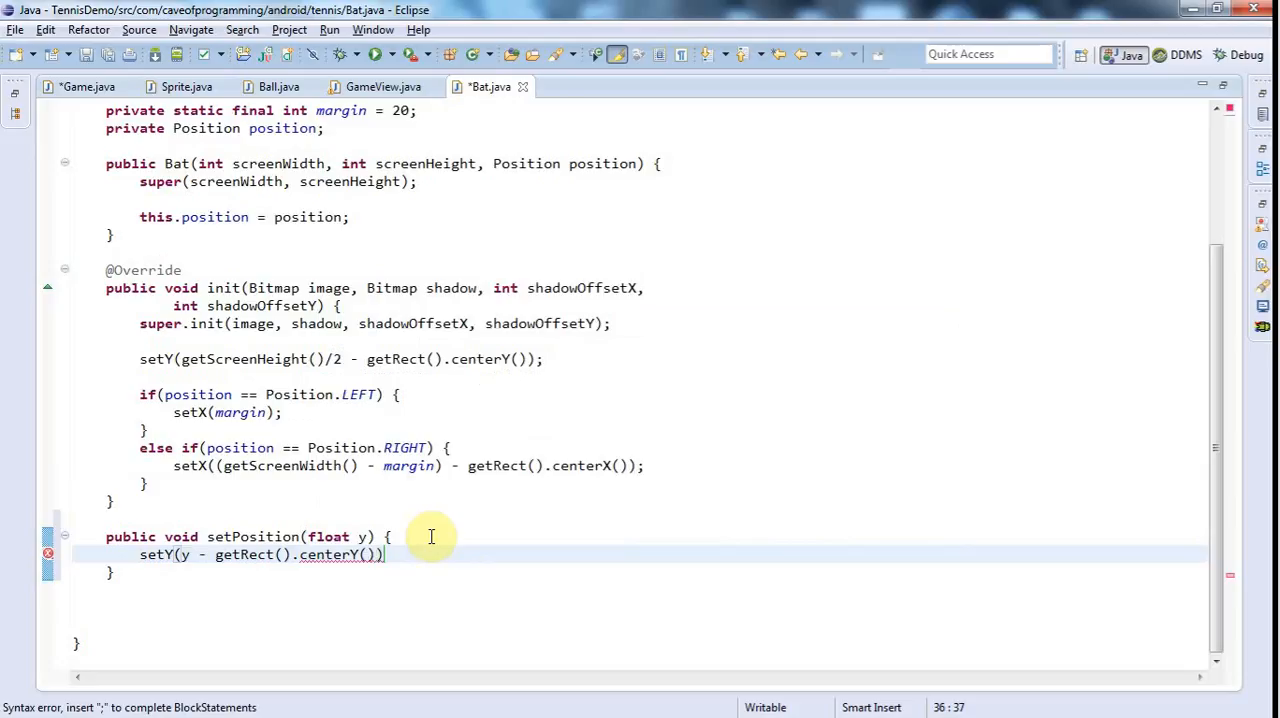
type(";")
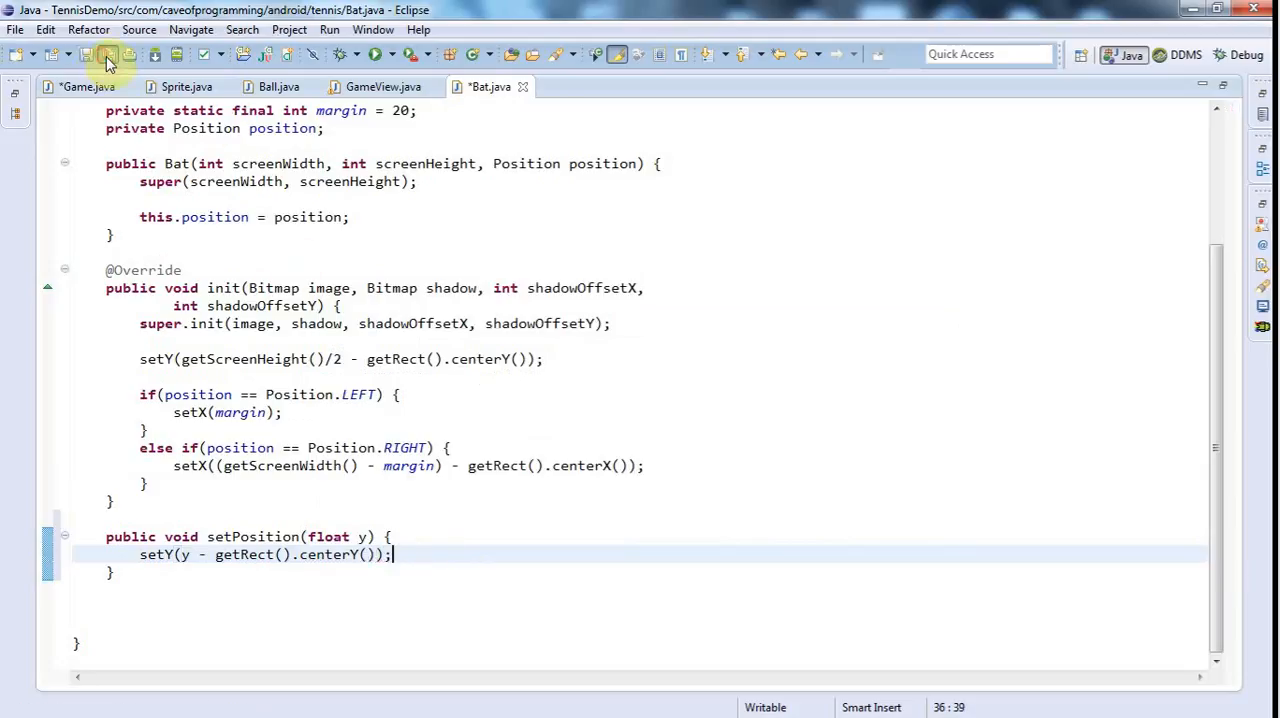
left_click(106, 55)
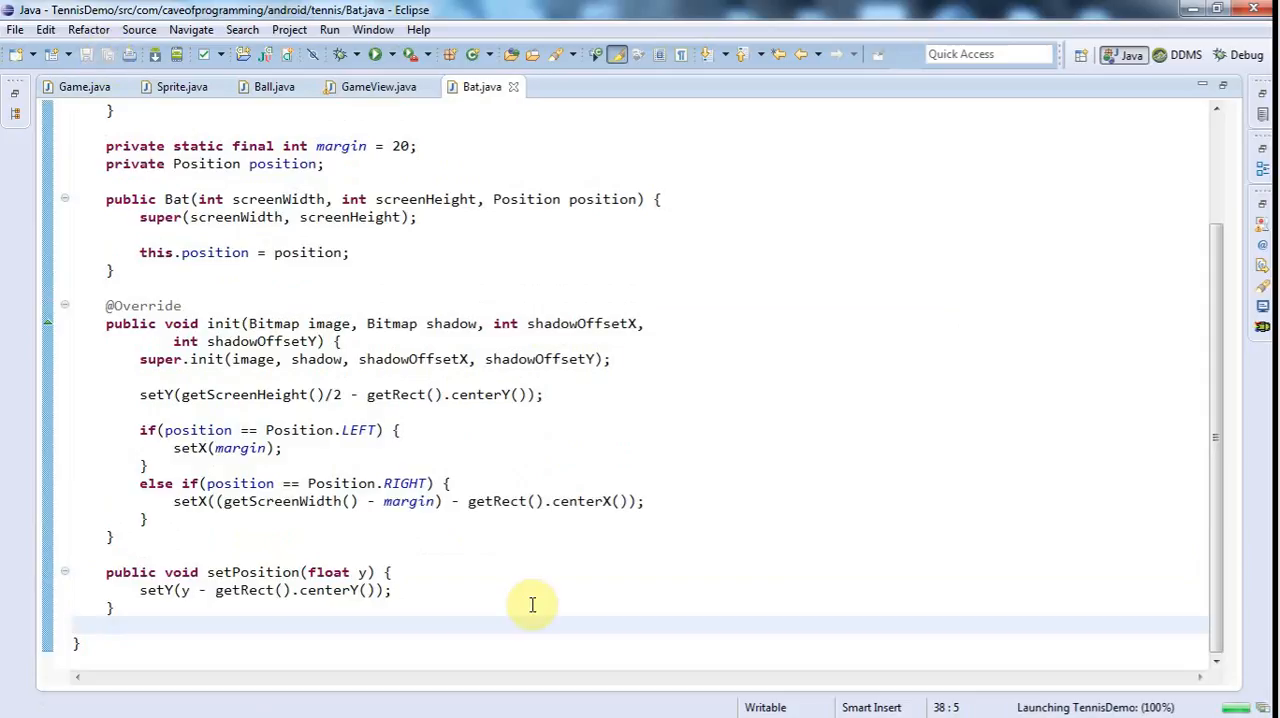
mouse_move(392, 523)
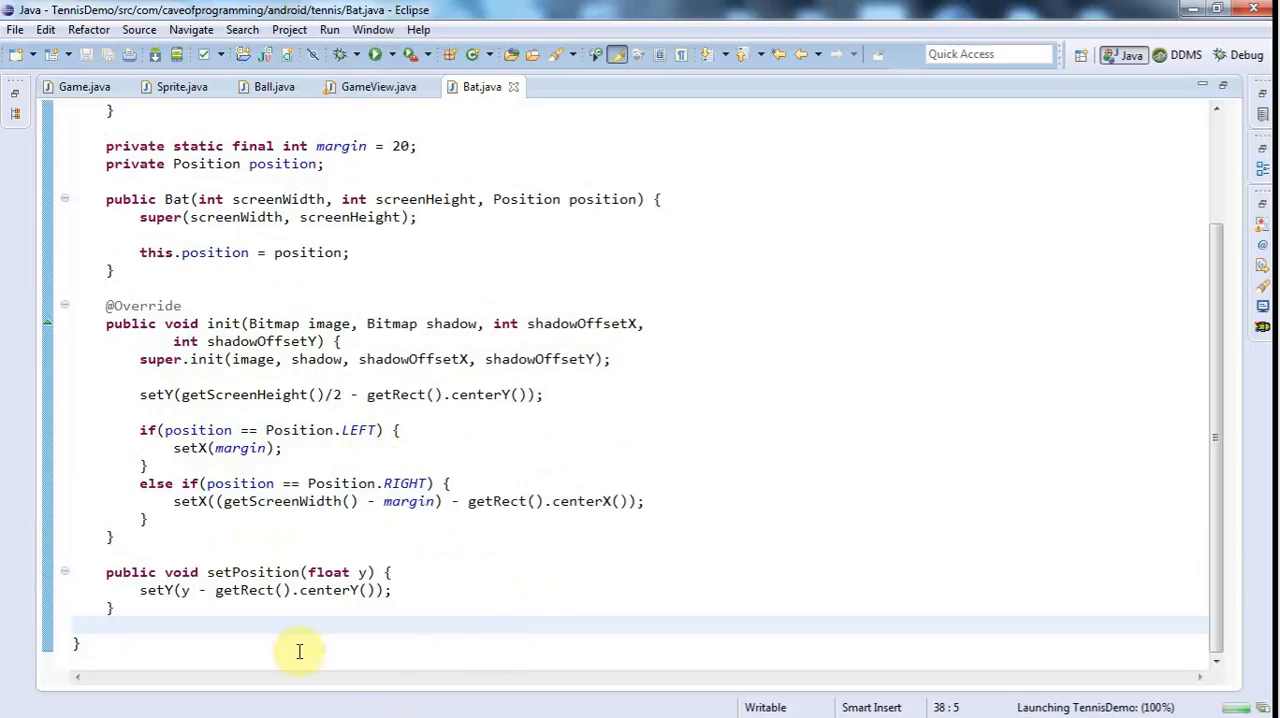
mouse_move(305, 217)
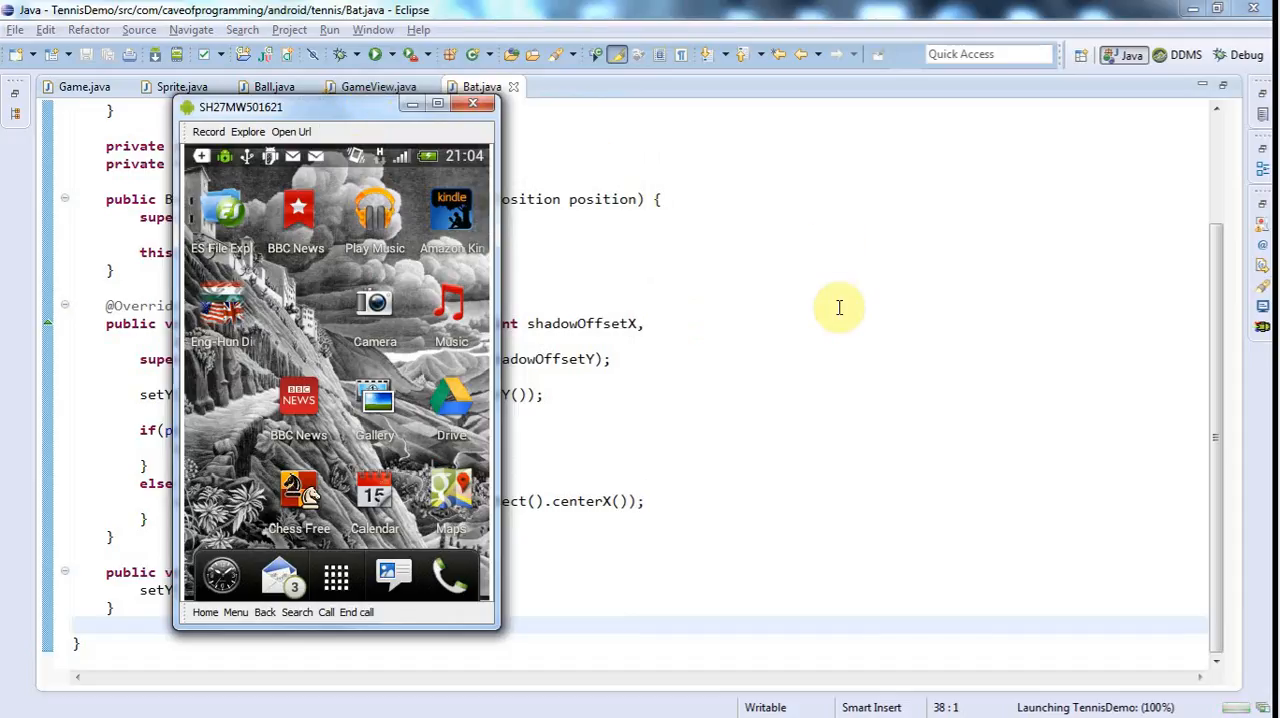
mouse_move(966, 314)
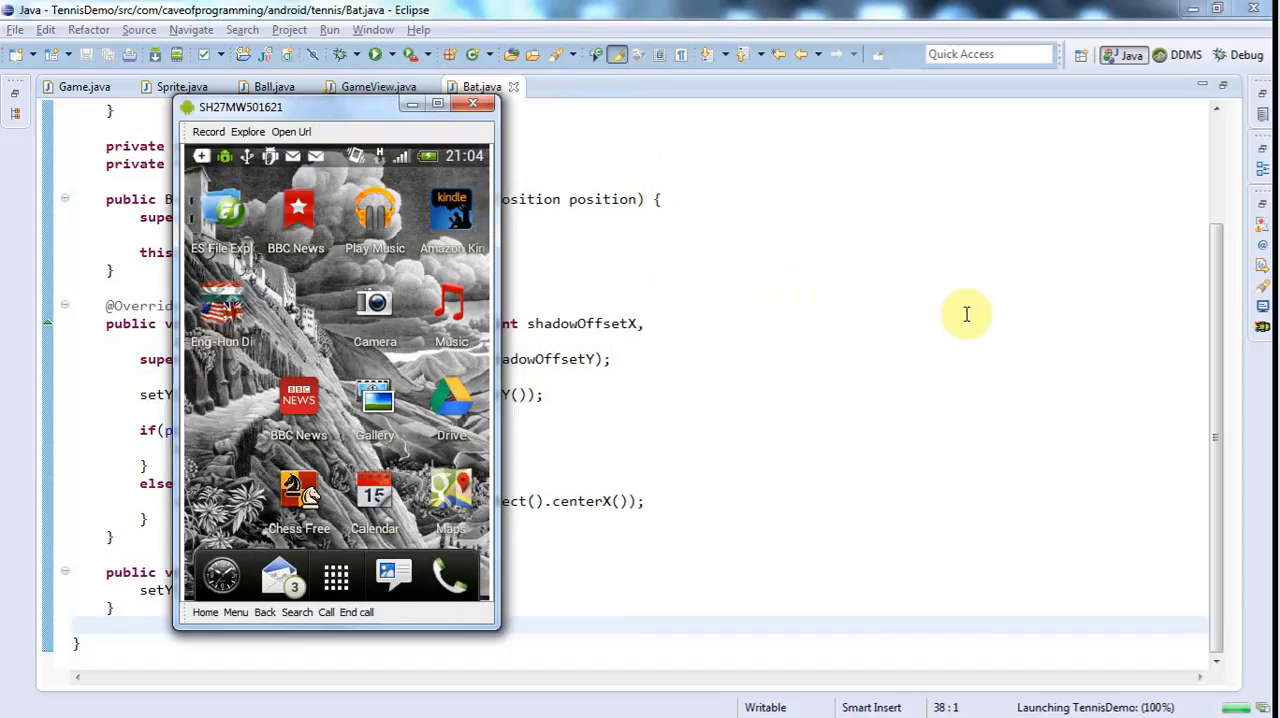
mouse_move(848, 349)
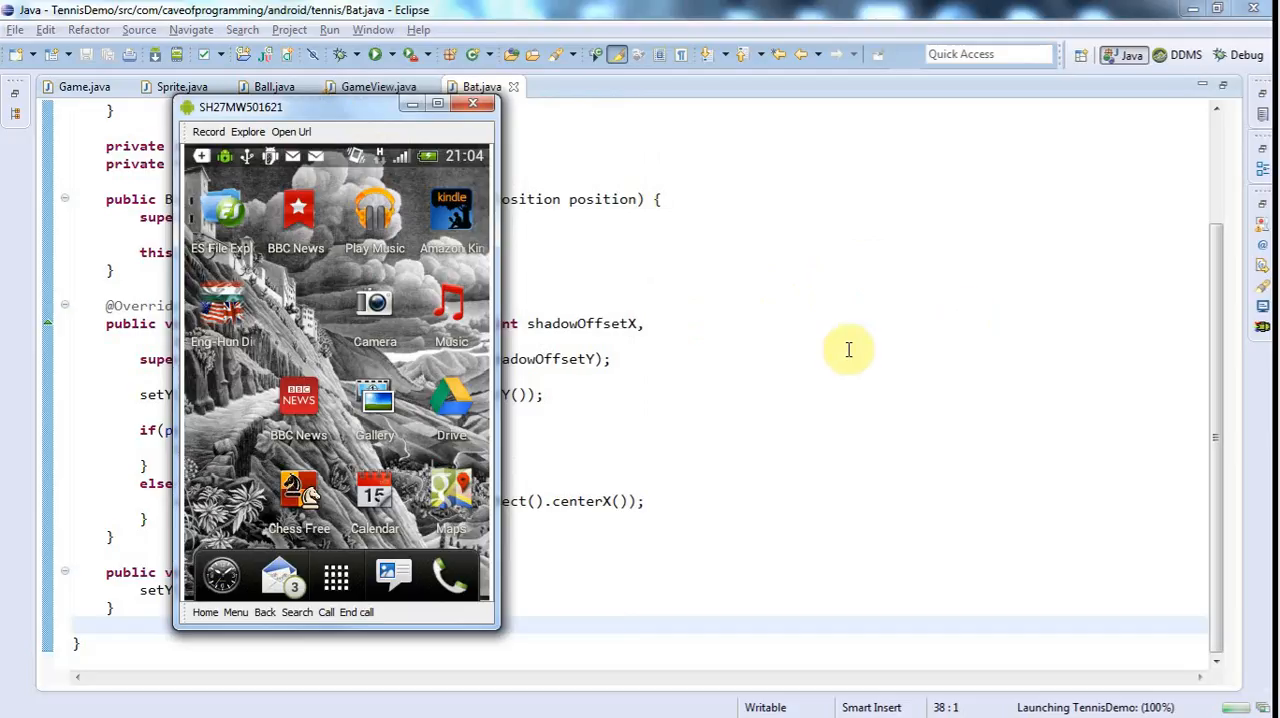
mouse_move(848, 346)
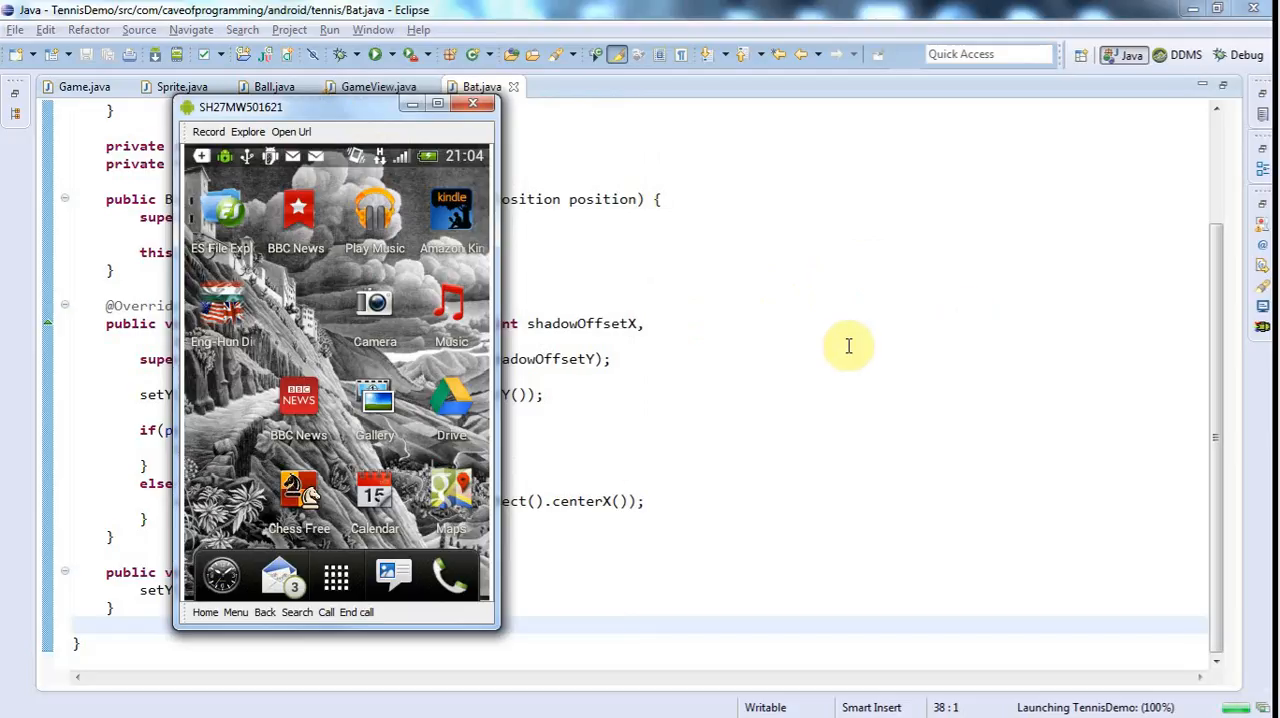
mouse_move(674, 447)
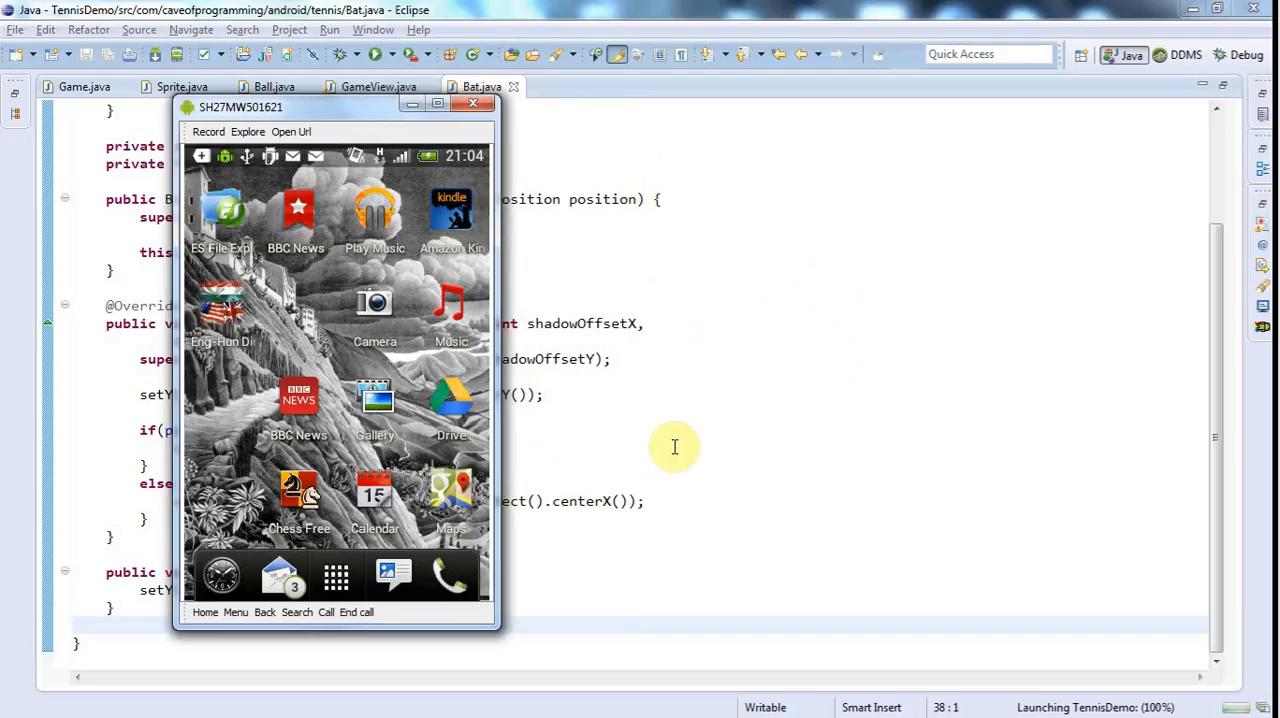